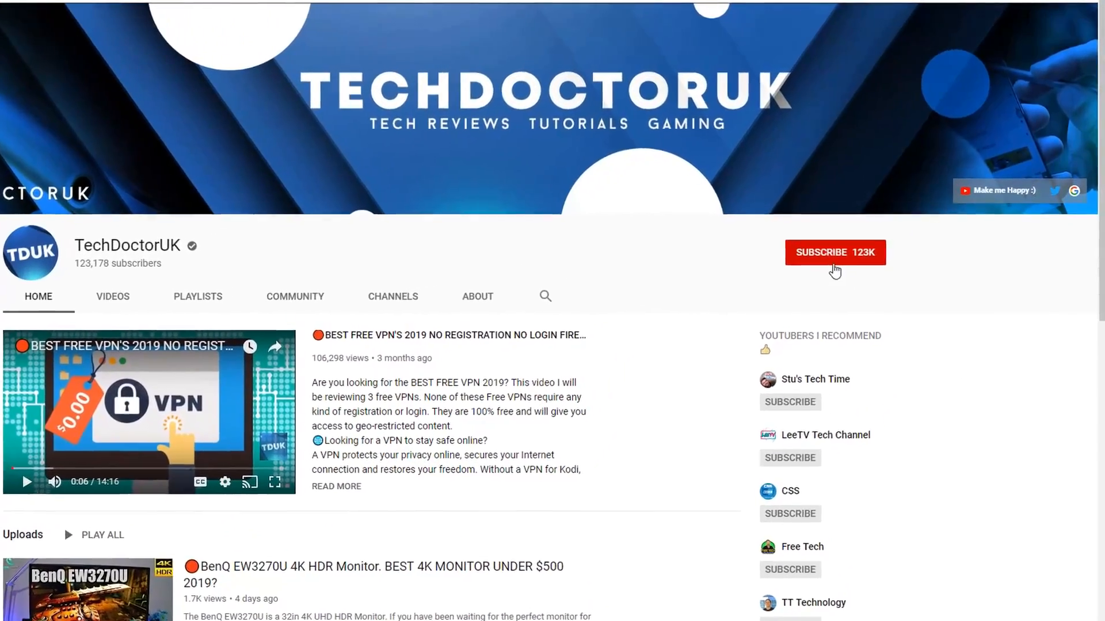
Open Settings from the Fire TV home screen's top menu.
click(835, 252)
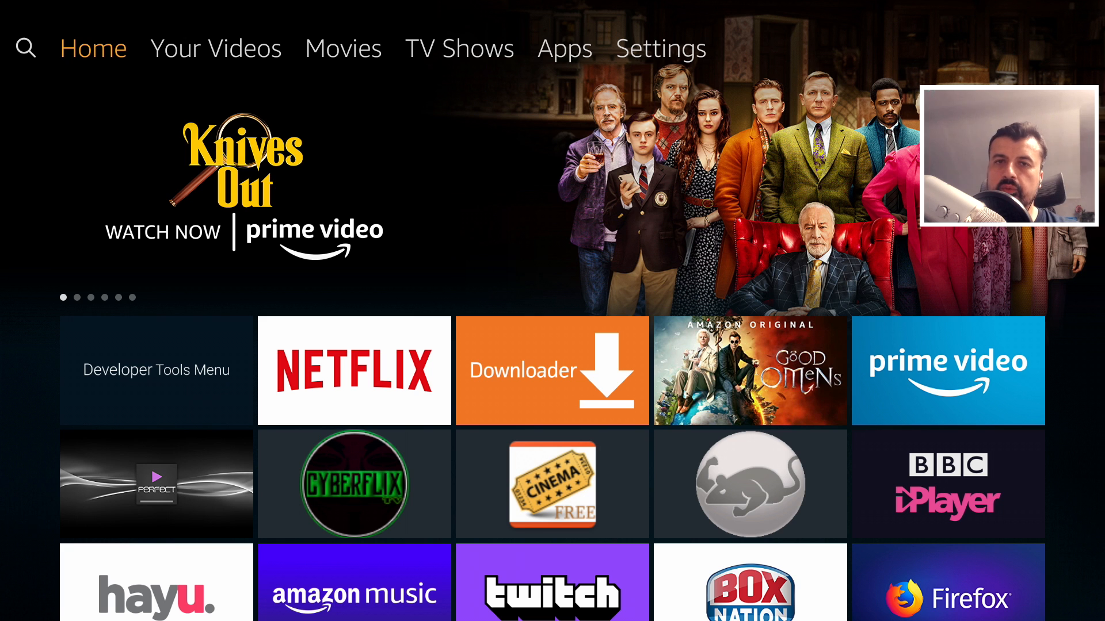
click(659, 49)
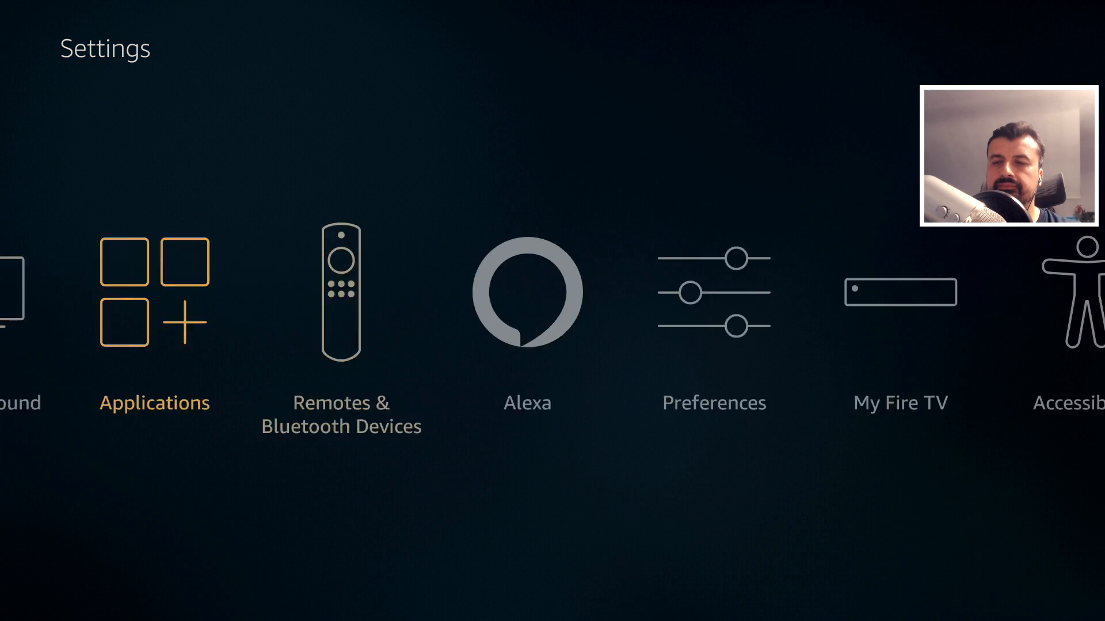
click(900, 291)
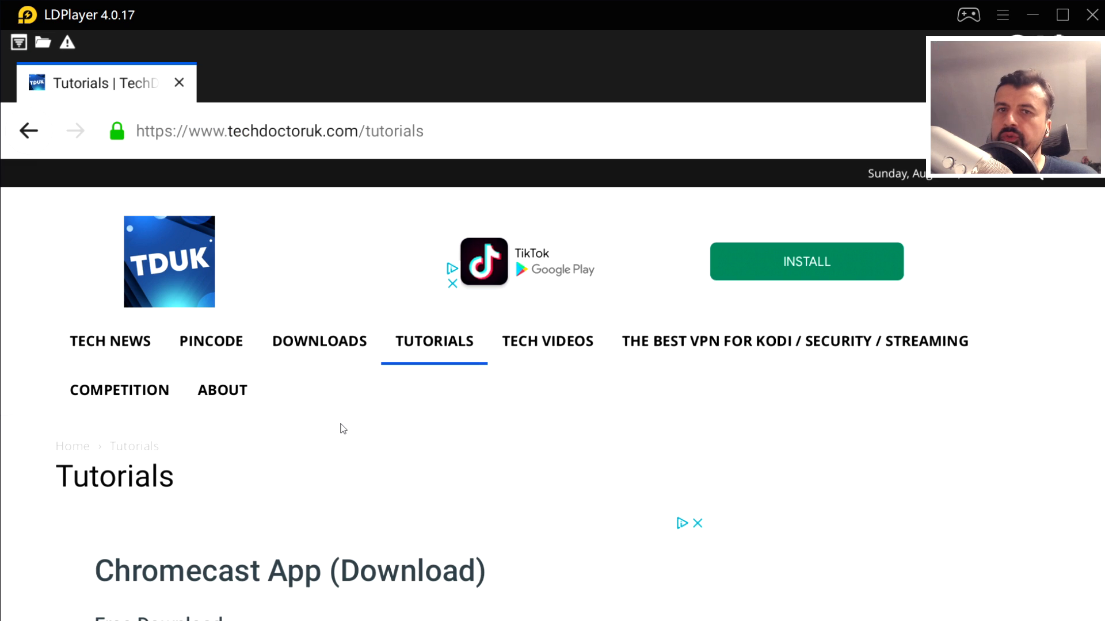
mouse_move(425, 350)
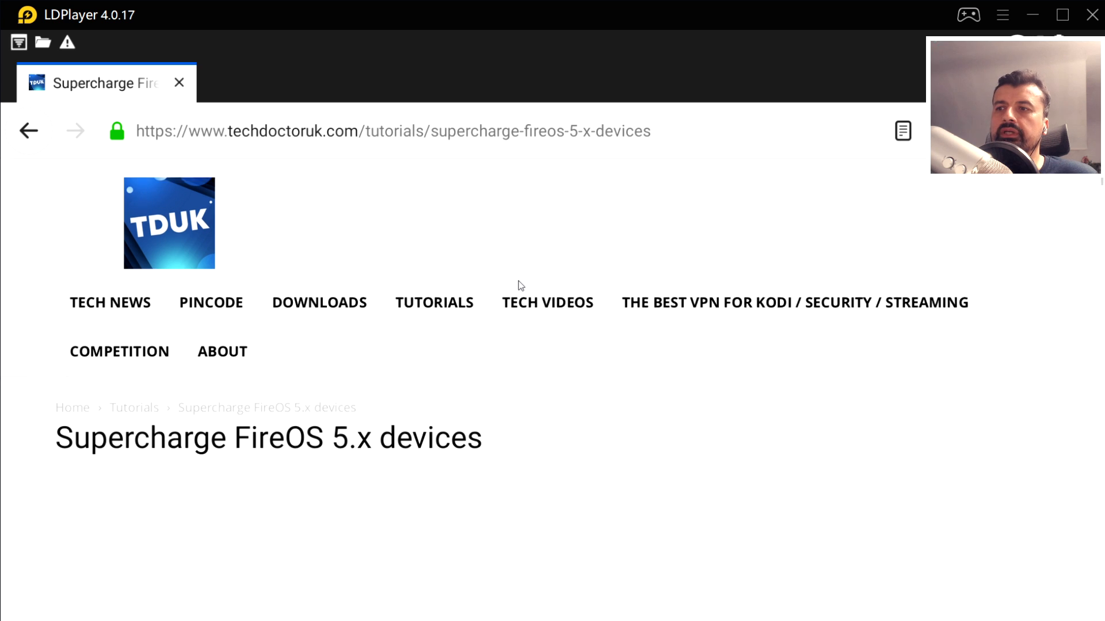
Scroll the Supercharge FireOS 5.x tutorial down to the ADB Performance Tweaks section.
scroll(down, 3)
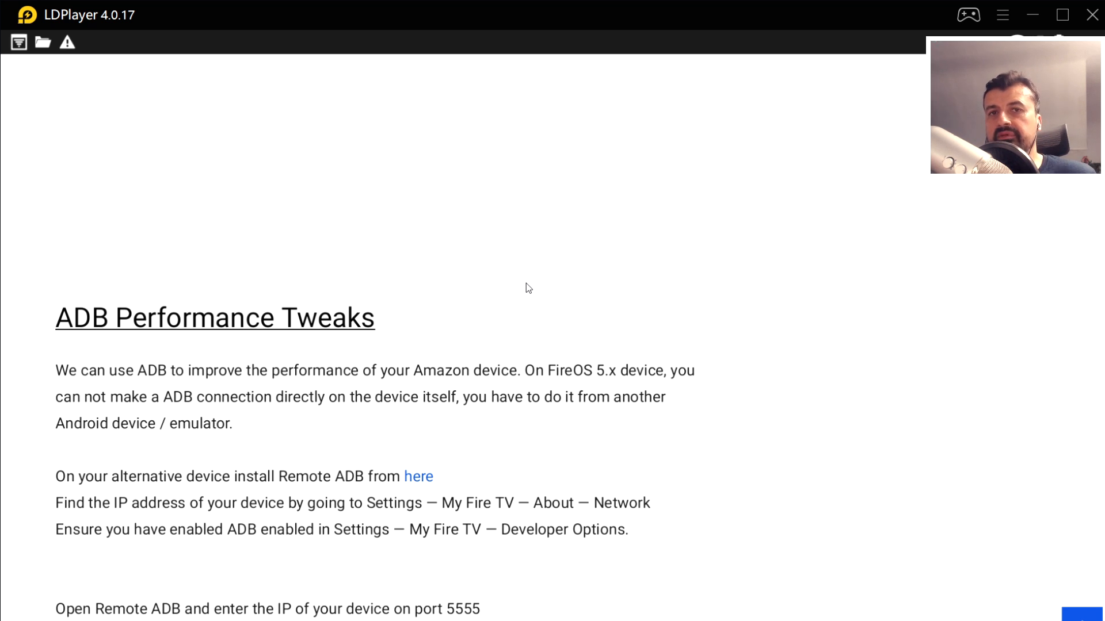
mouse_move(526, 316)
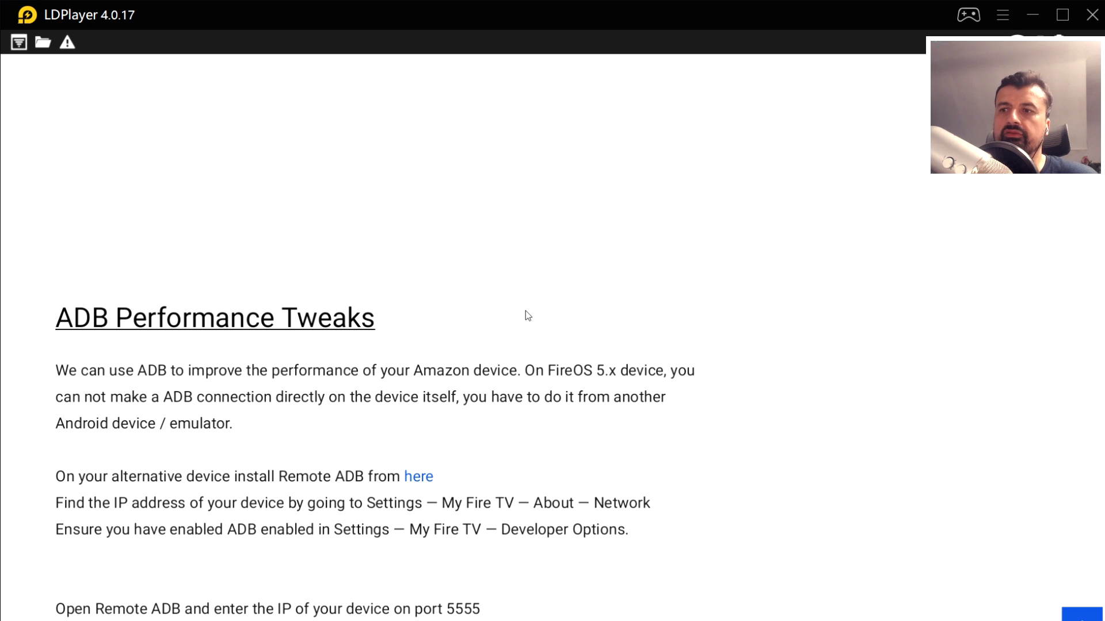
scroll(down, 3)
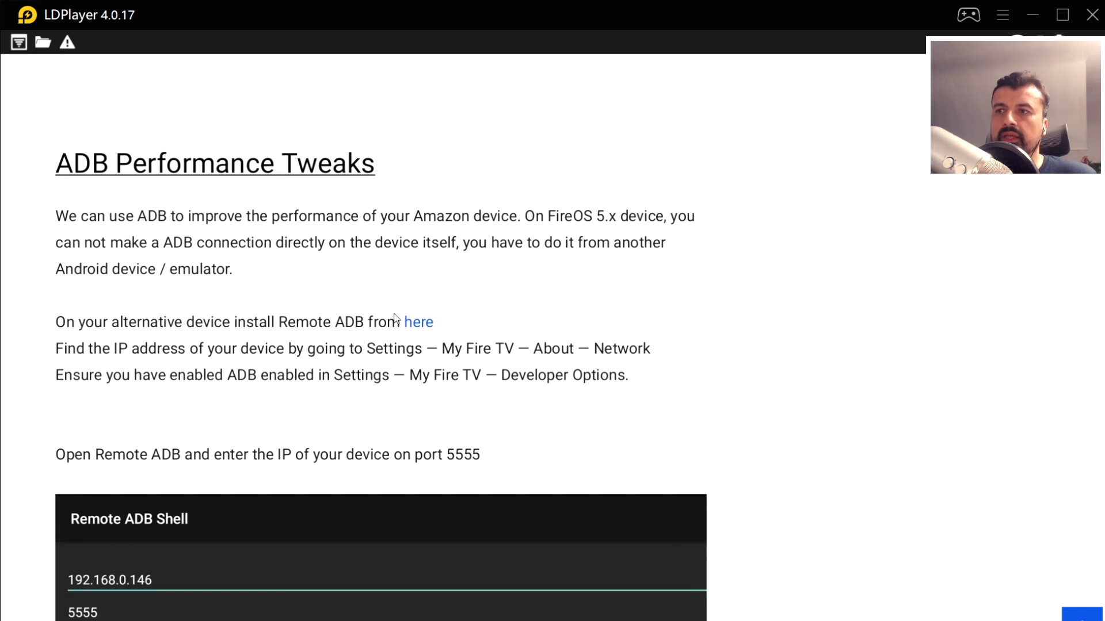
mouse_move(416, 329)
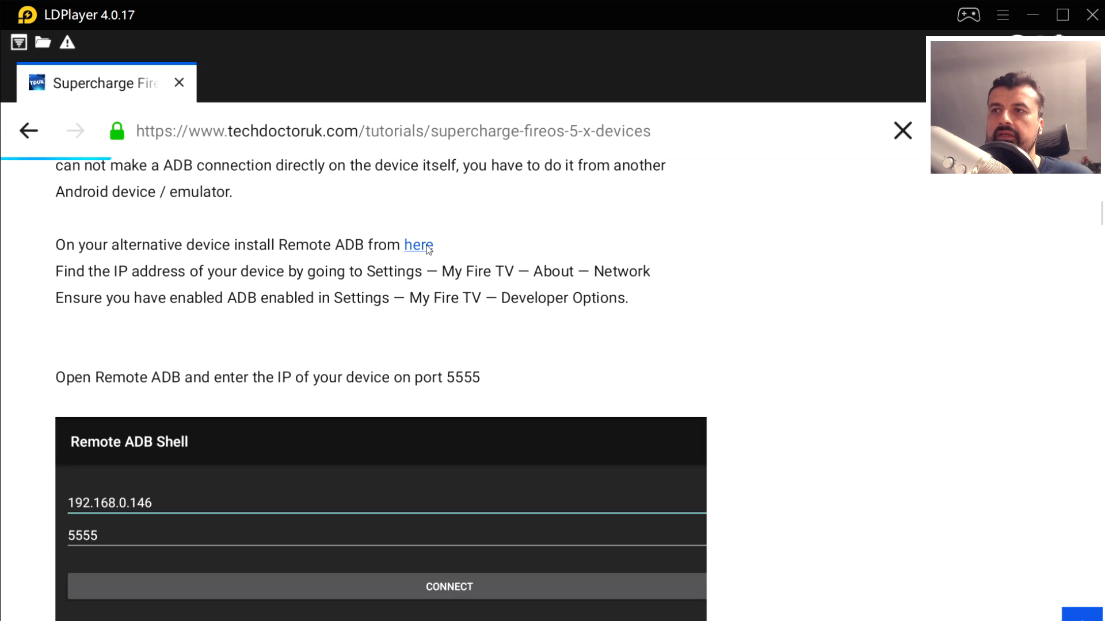
mouse_move(584, 308)
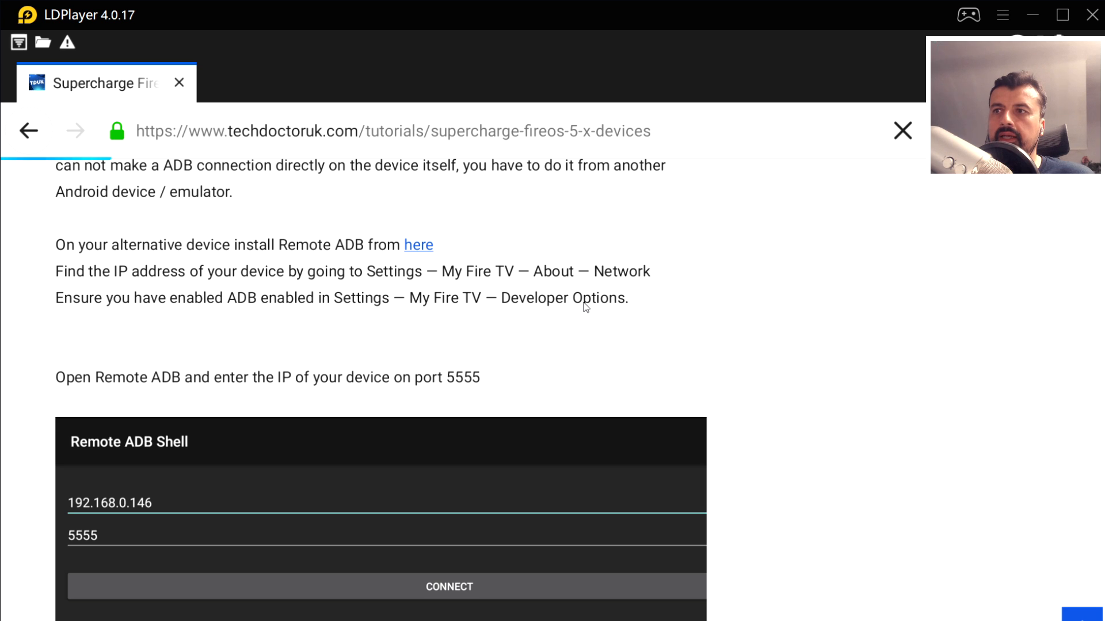
Download Remote ADB from the tutorial's 'here' link, then scroll back through the article.
click(418, 245)
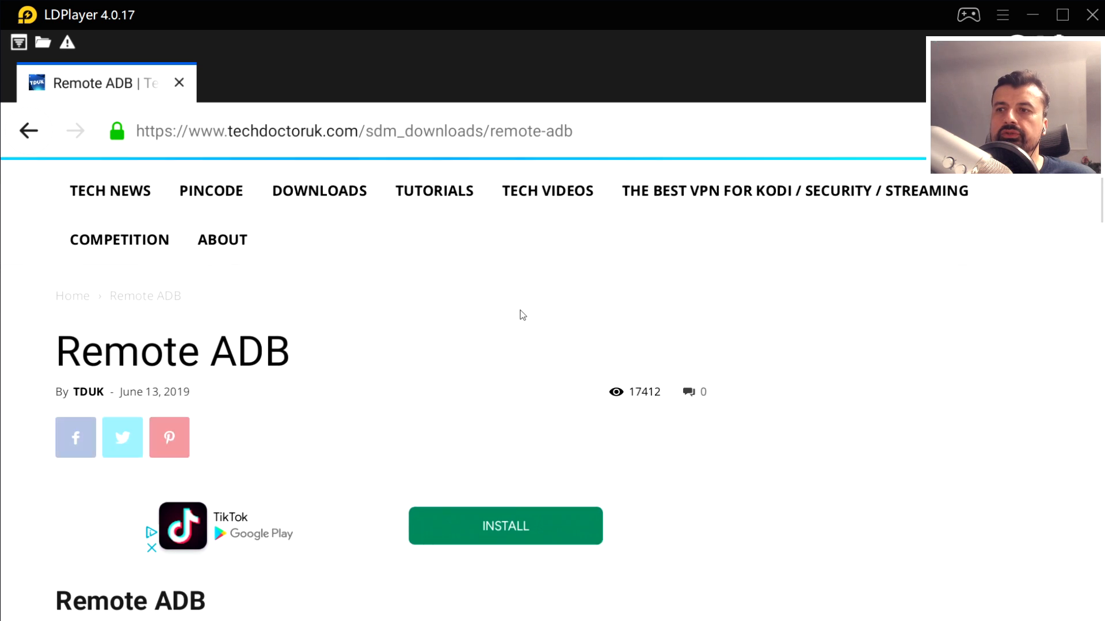
scroll(down, 3)
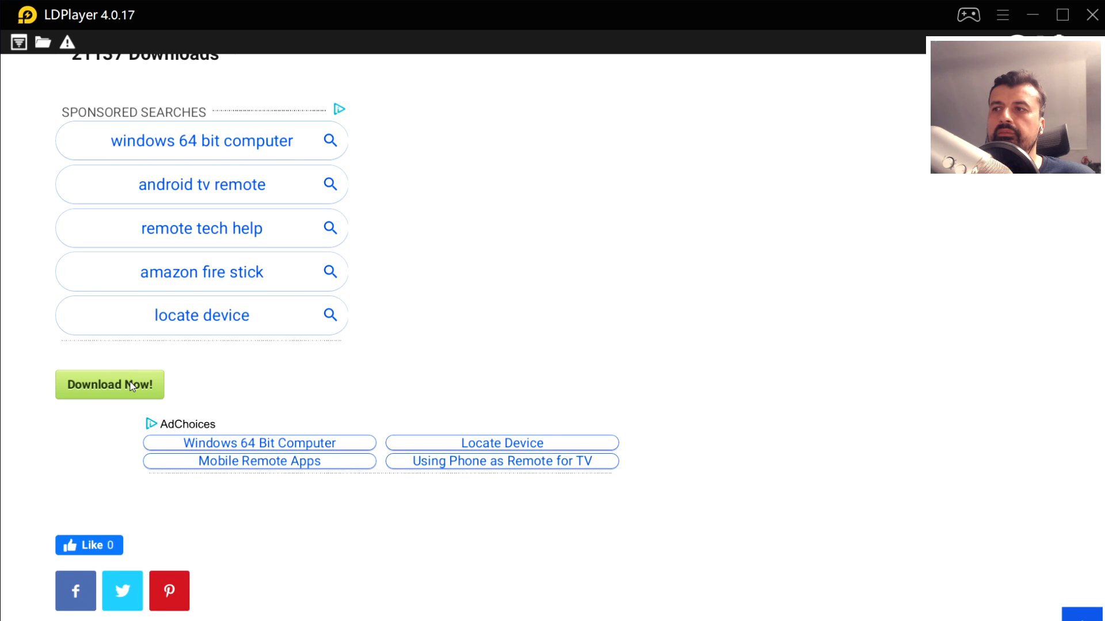
click(109, 385)
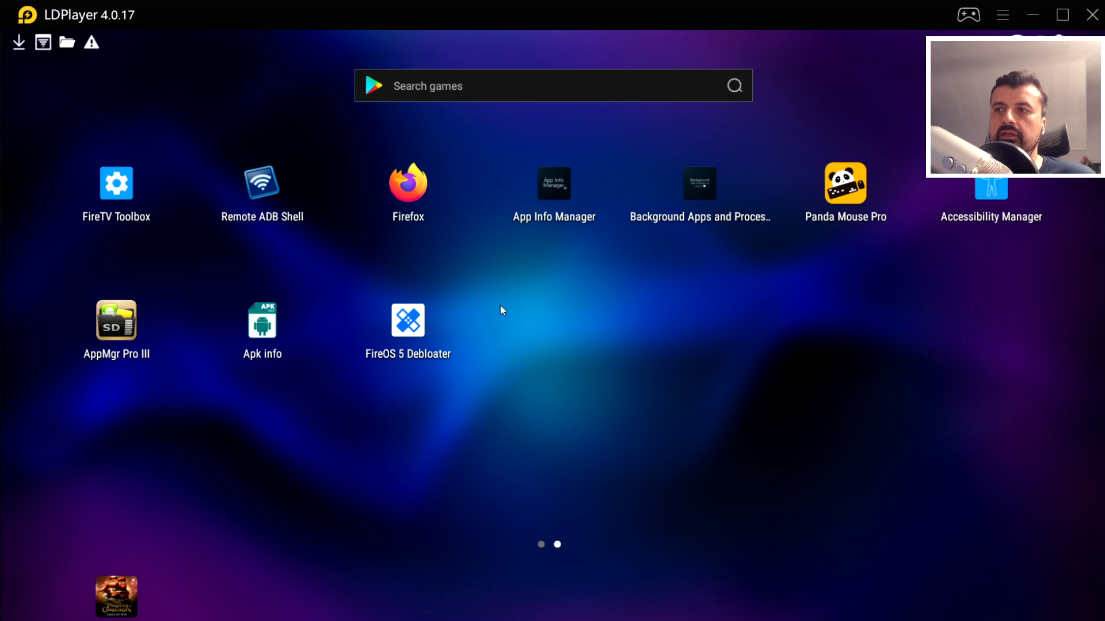
mouse_move(279, 197)
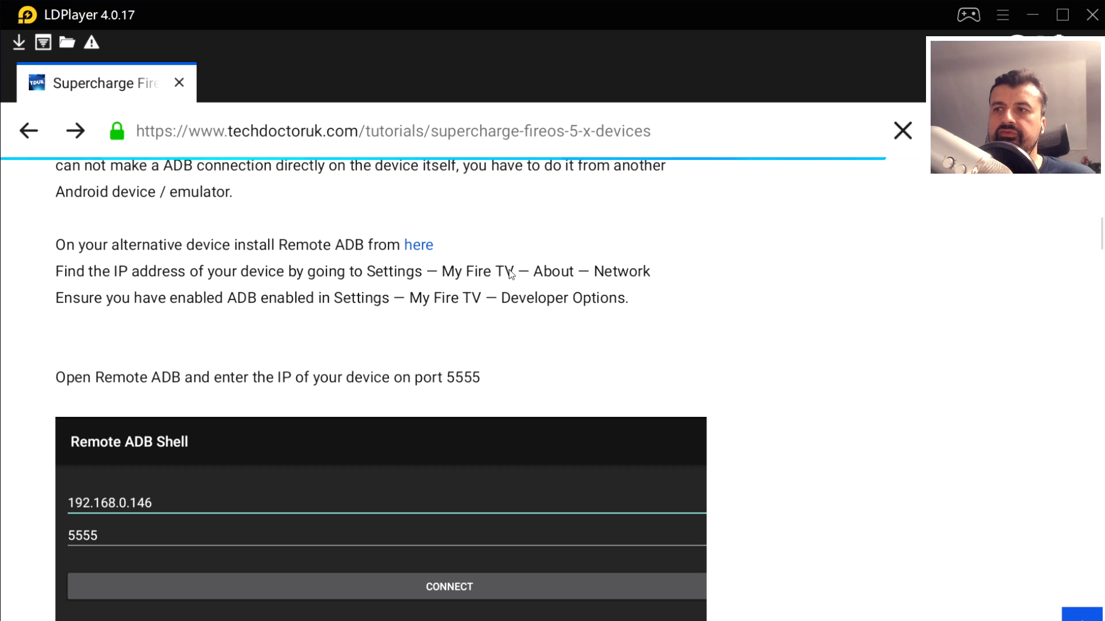
scroll(down, 3)
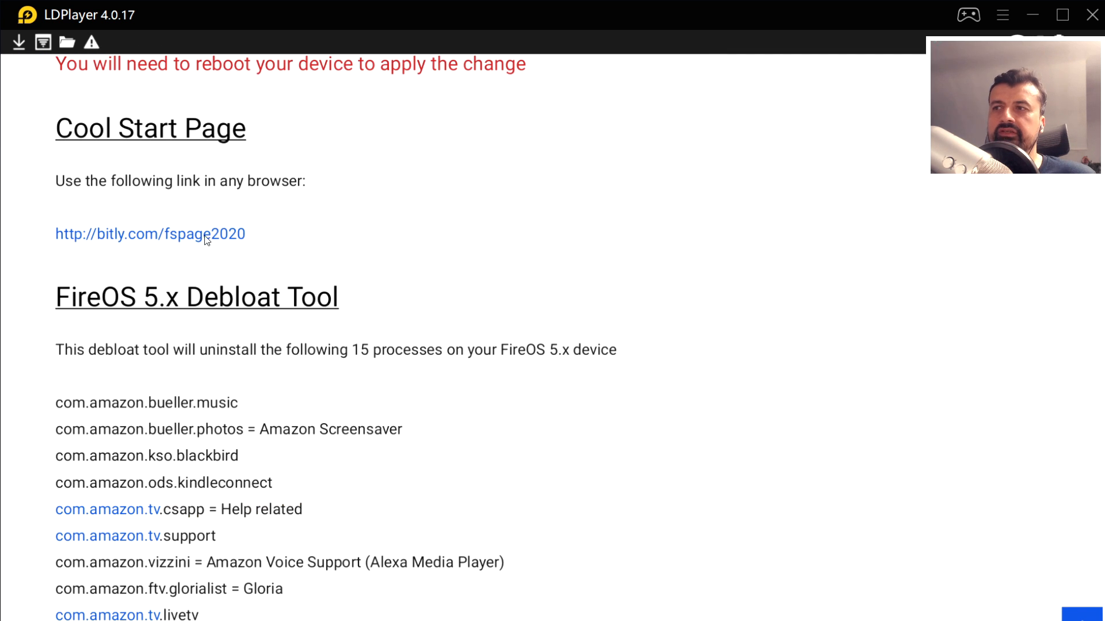
mouse_move(204, 229)
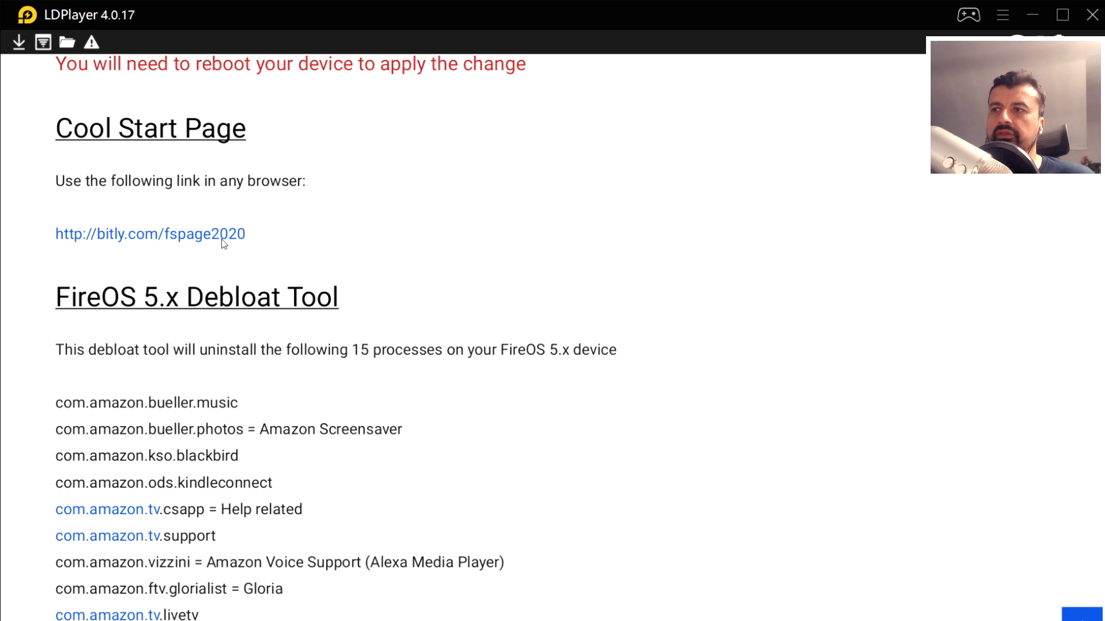
scroll(down, 3)
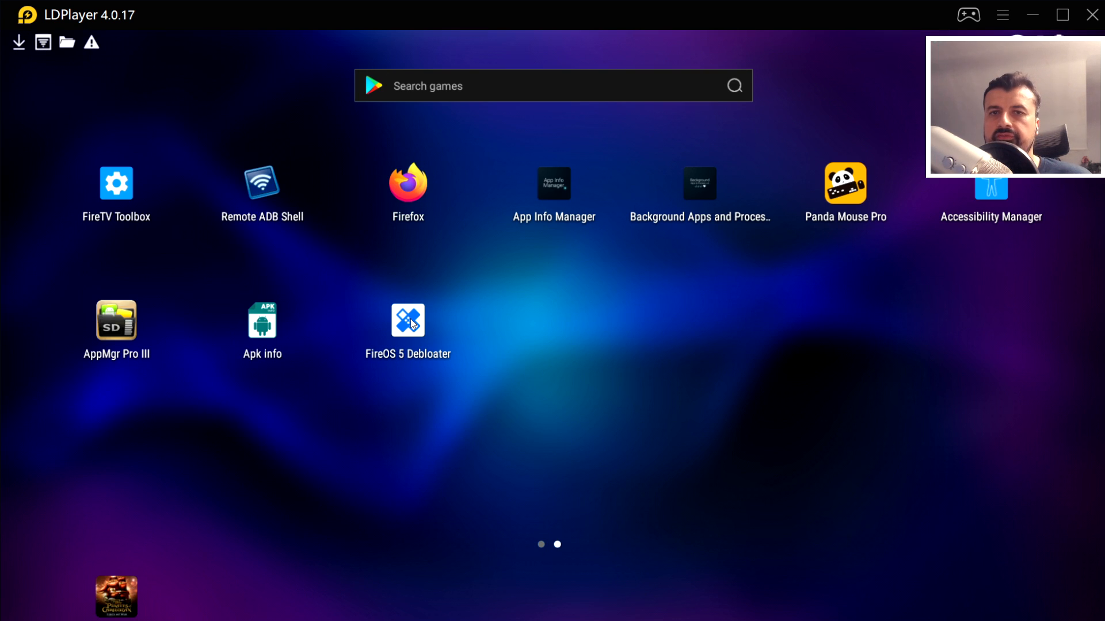
mouse_move(298, 163)
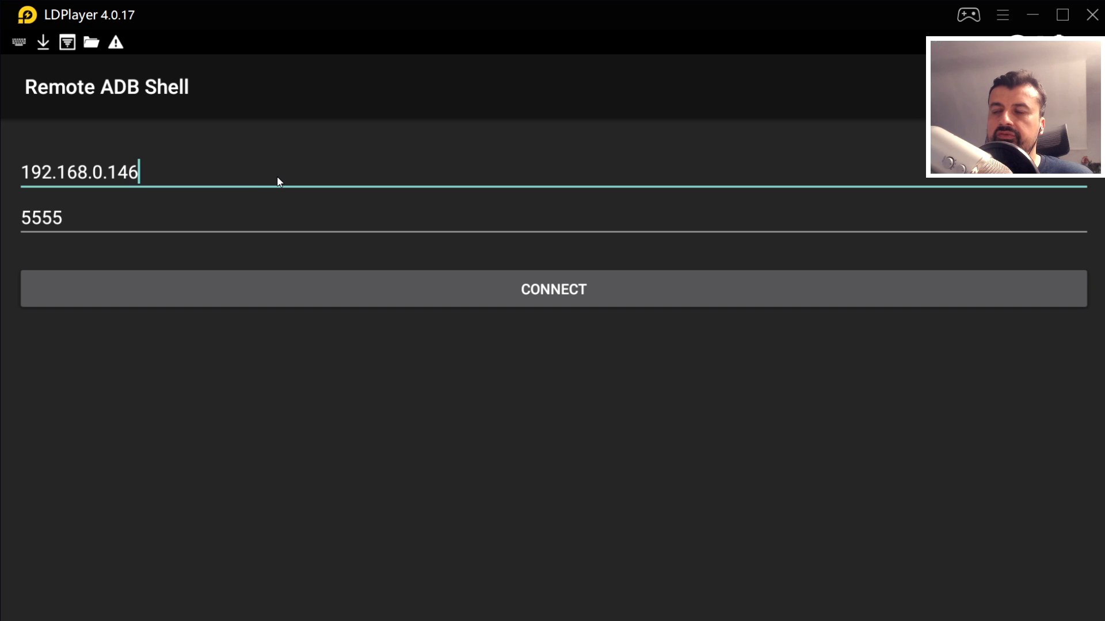
mouse_move(528, 332)
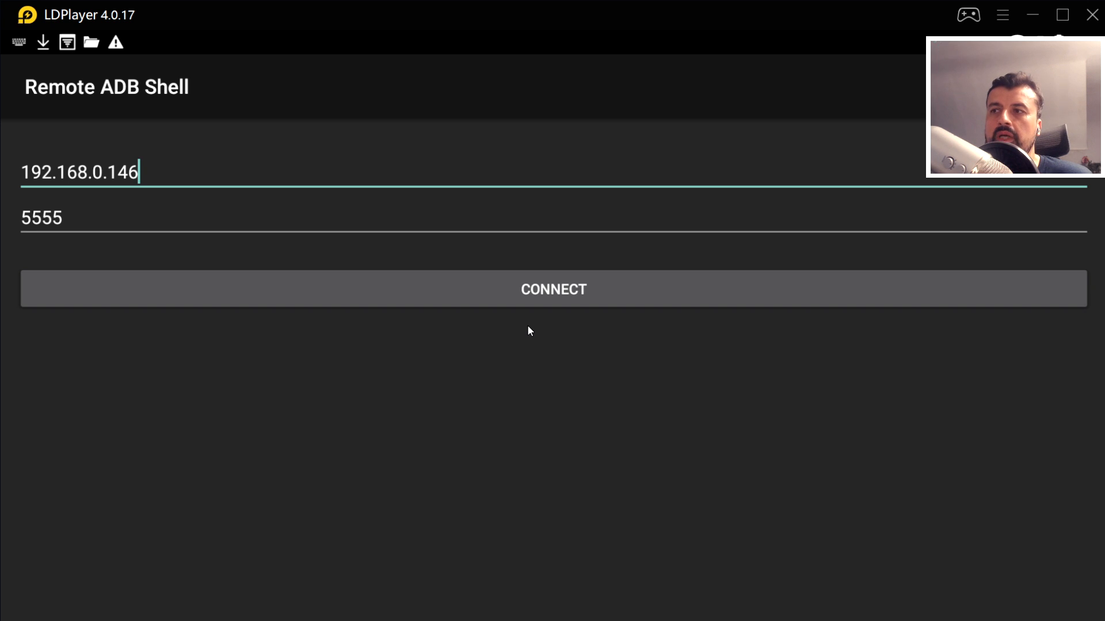
mouse_move(352, 147)
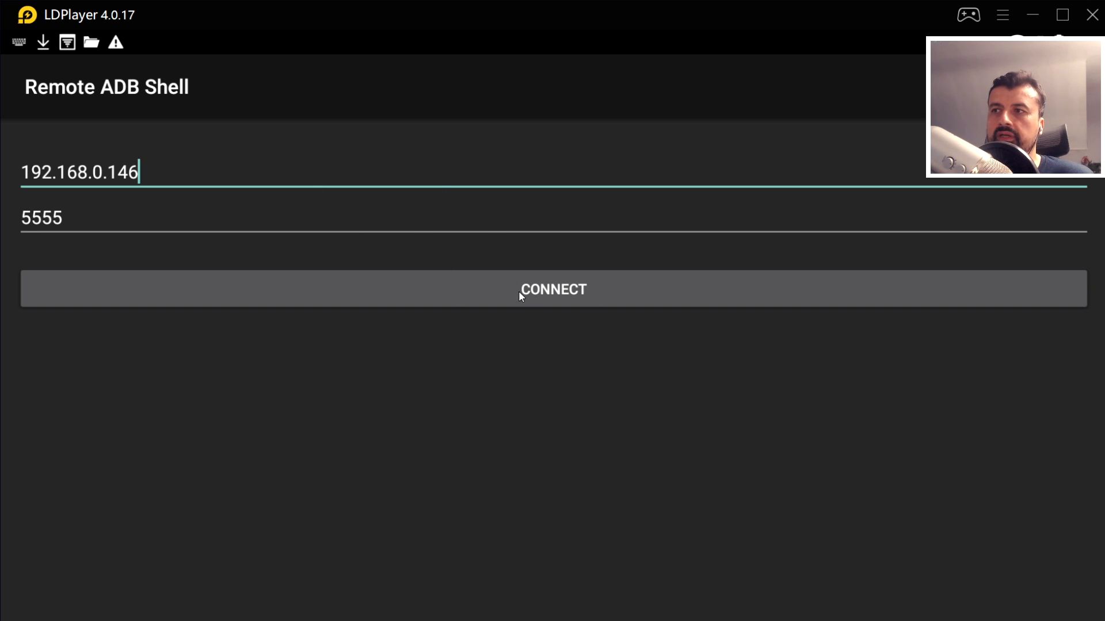
Connect Remote ADB Shell to 192.168.0.146 on port 5555.
click(521, 290)
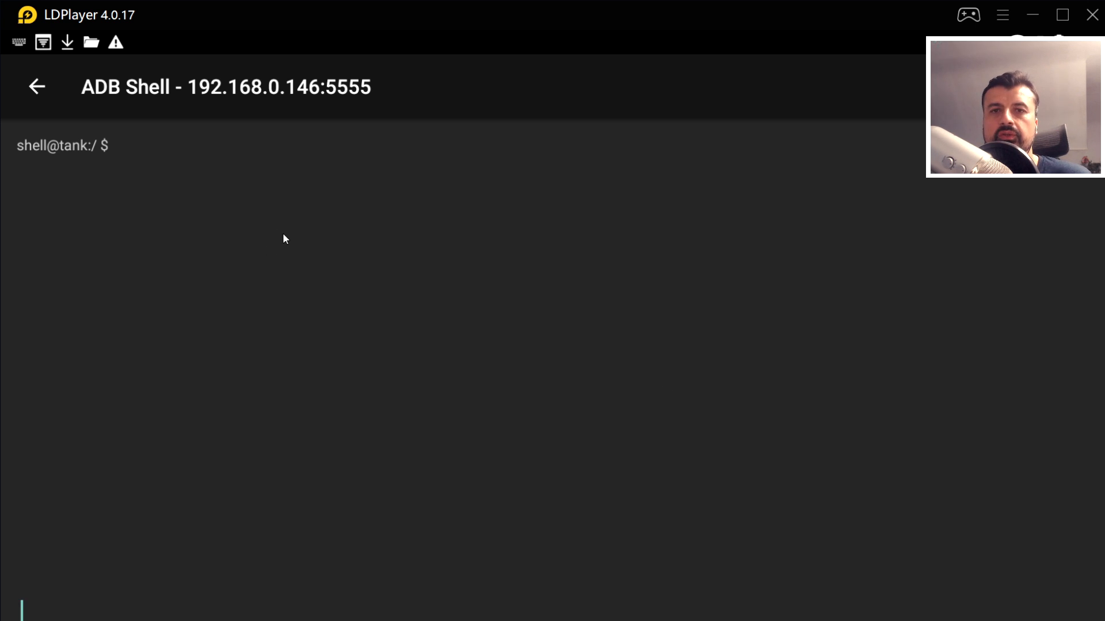
Copy 'settings put system transition_animation_scale 0.0' from the tutorial and run it in the shell.
click(39, 88)
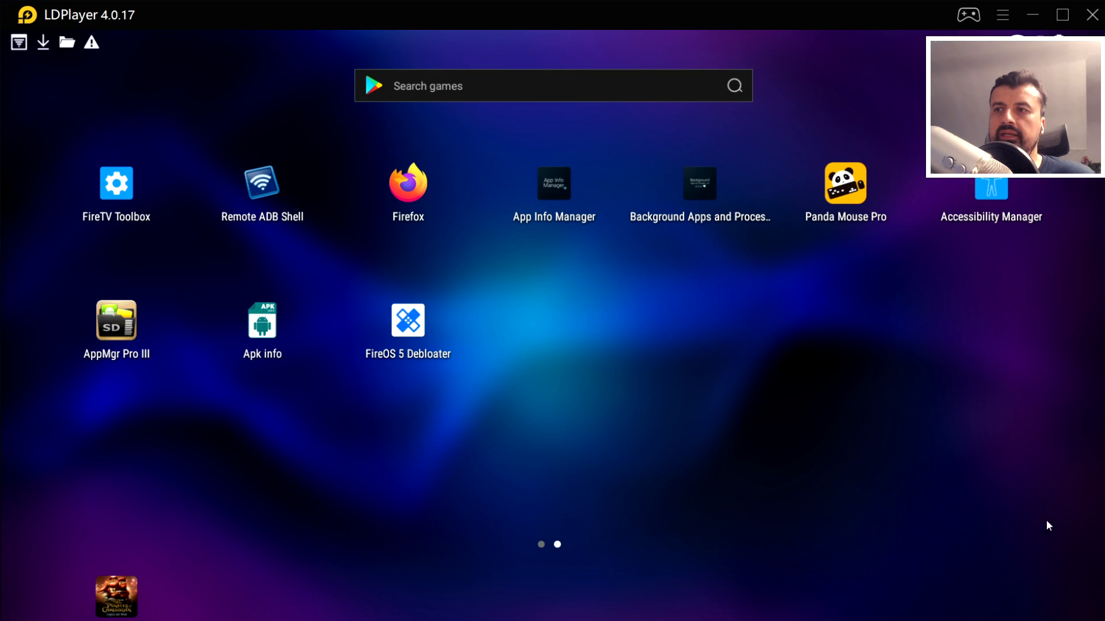
click(262, 183)
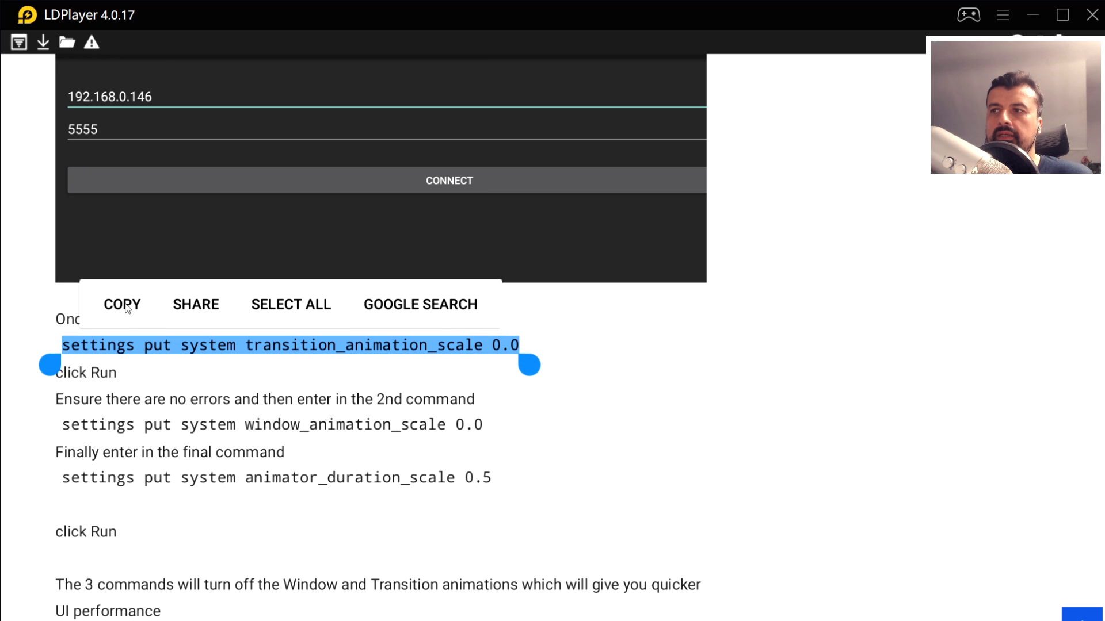
click(121, 304)
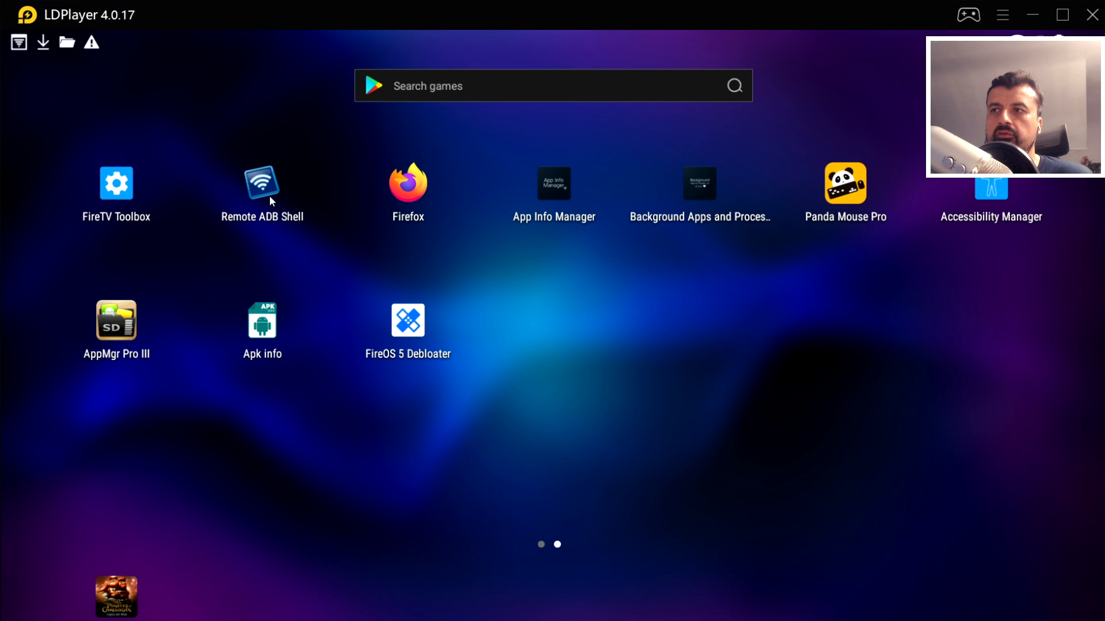
click(262, 184)
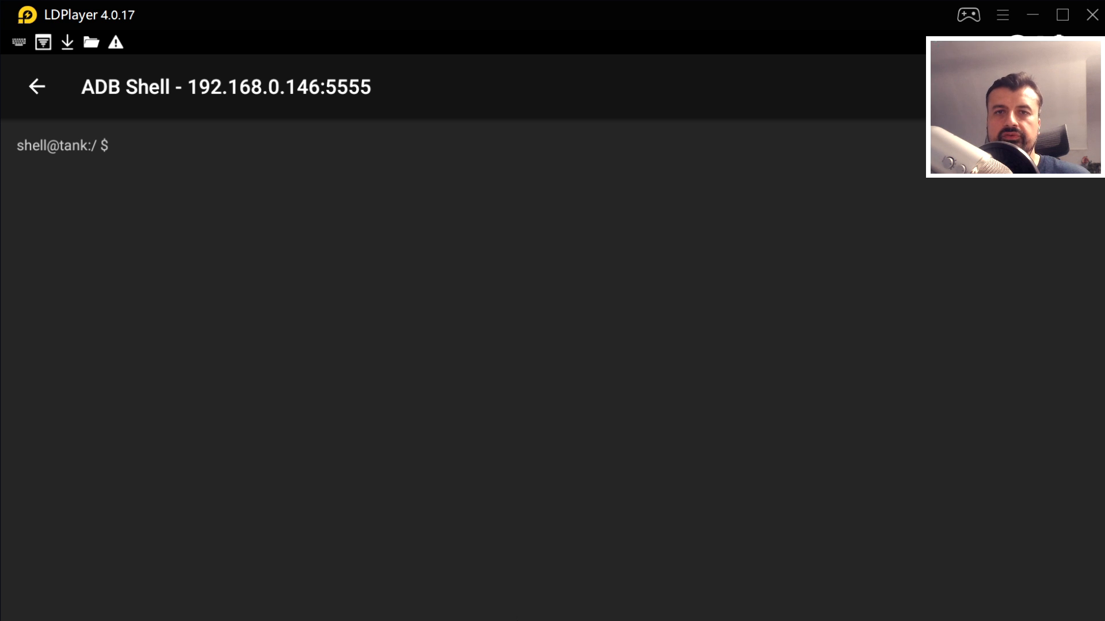
text(settings put system transition_animation_scale 0.0)
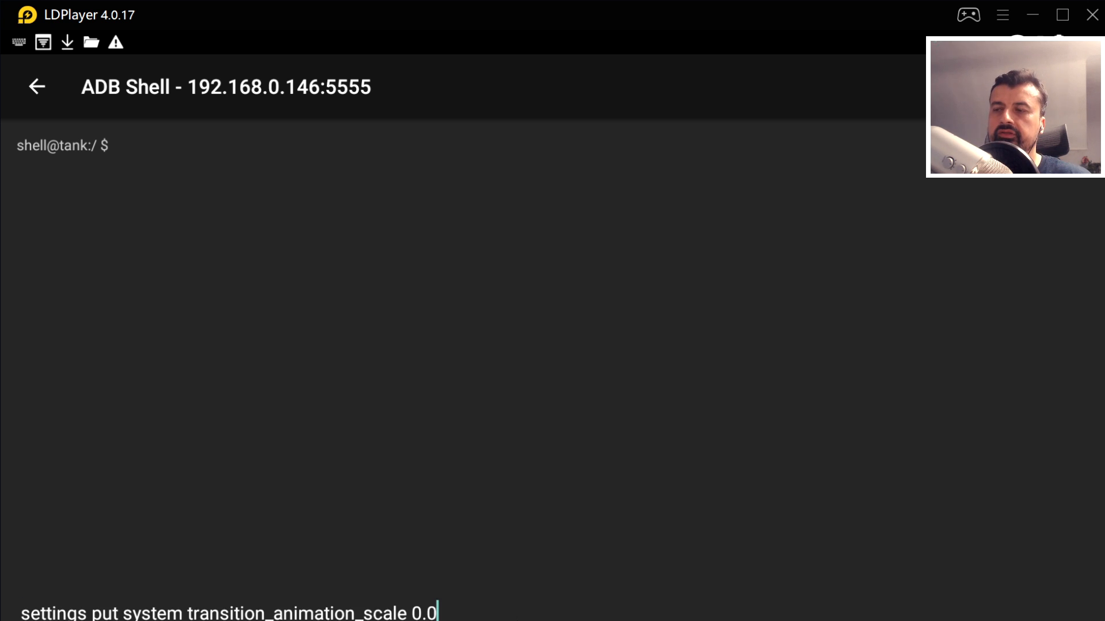
key(Enter)
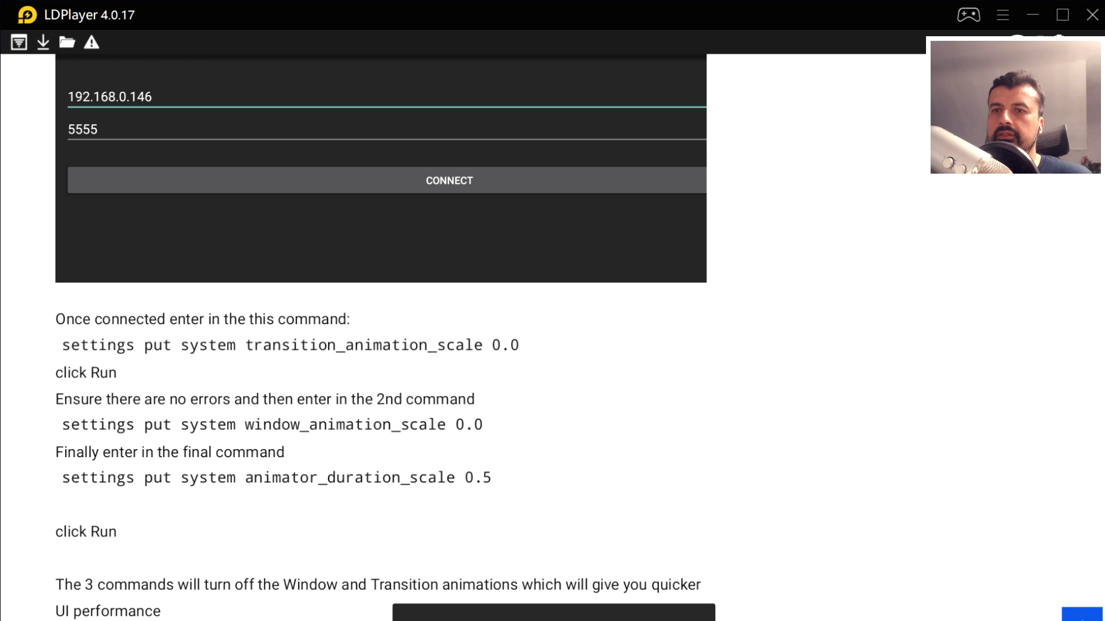
click(448, 180)
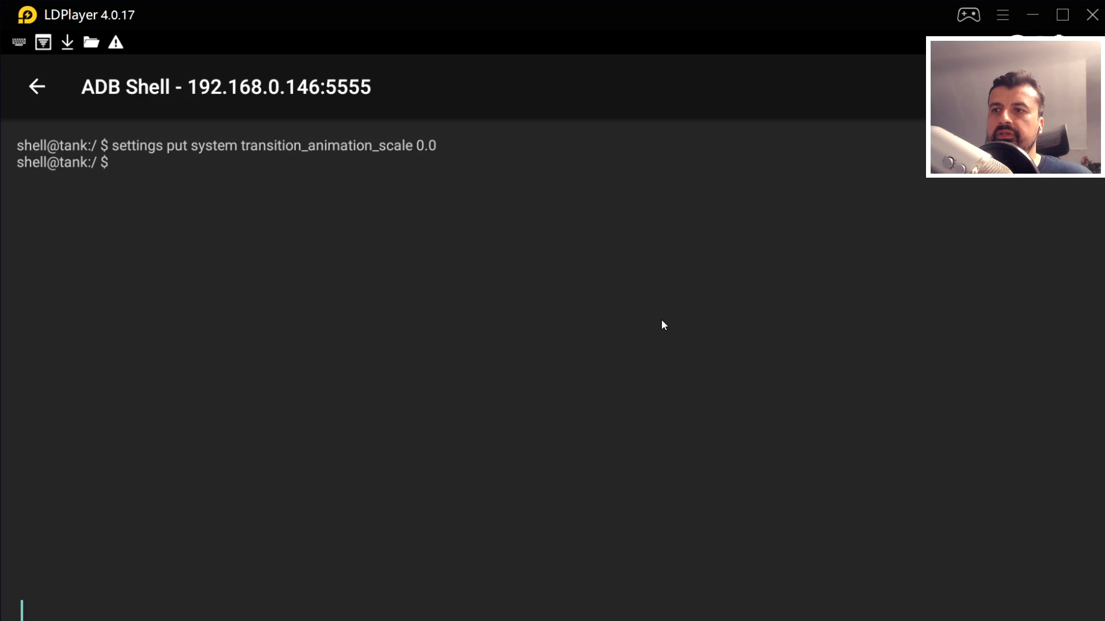
Run window_animation_scale 0.0 and animator_duration_scale 0.5 settings commands, then leave the shell.
text(settings put system window_animation_scale 0.0)
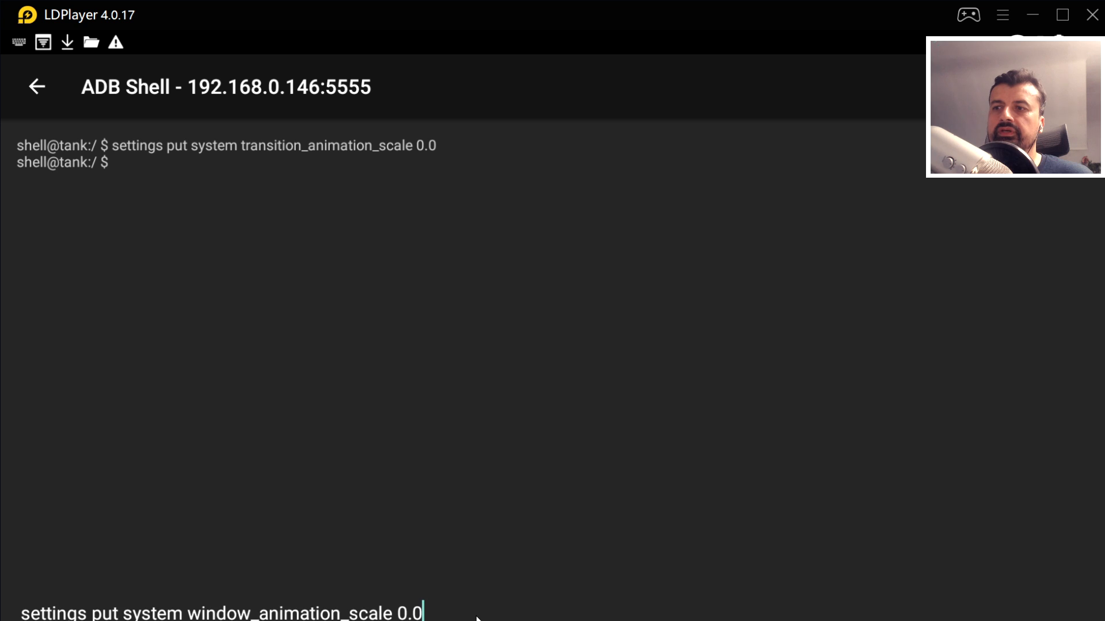
key(Enter)
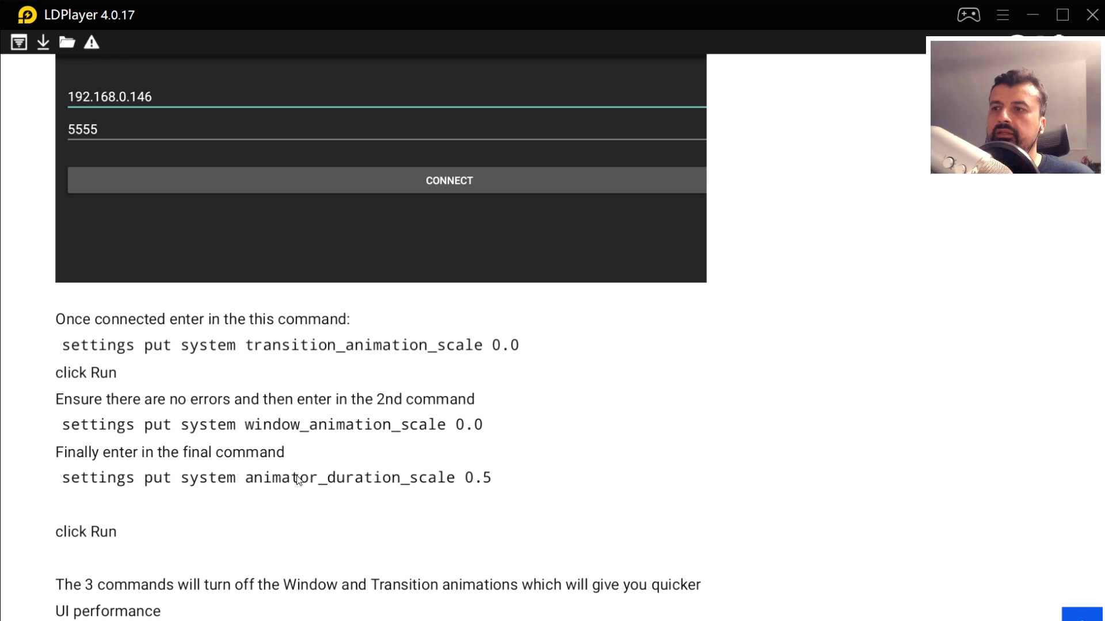
double_click(296, 478)
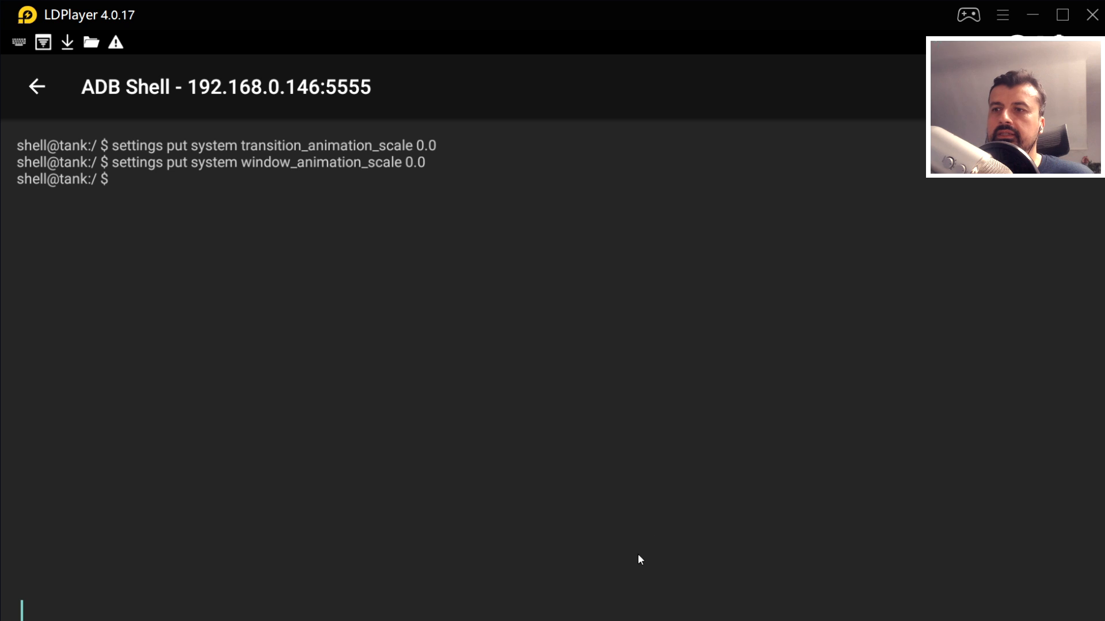
text(settings put system animator_duration_scale 0.5)
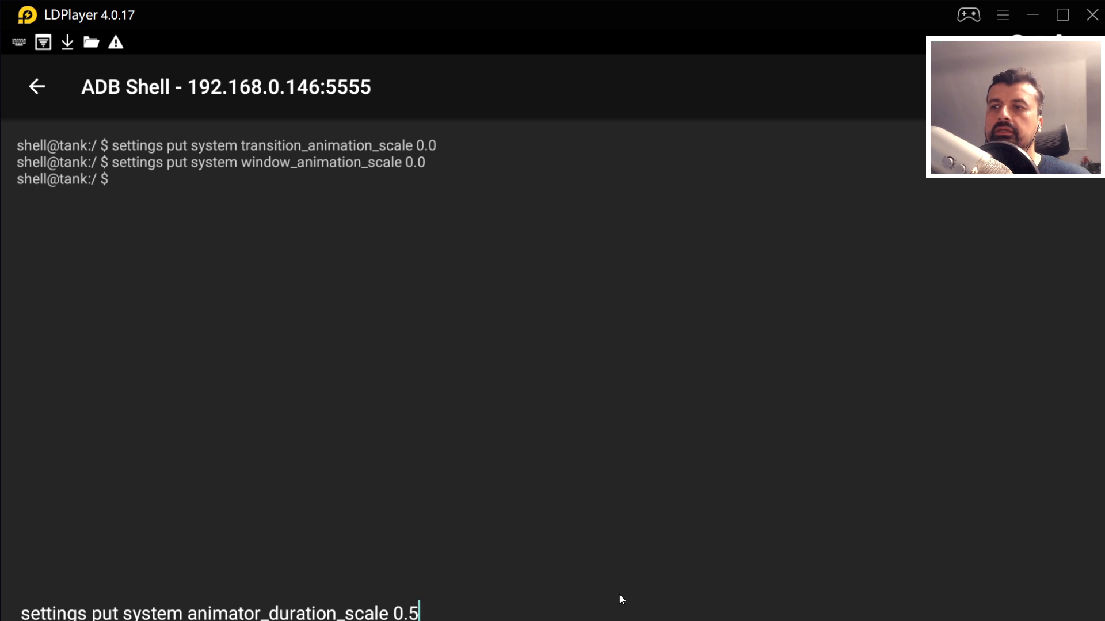
key(Enter)
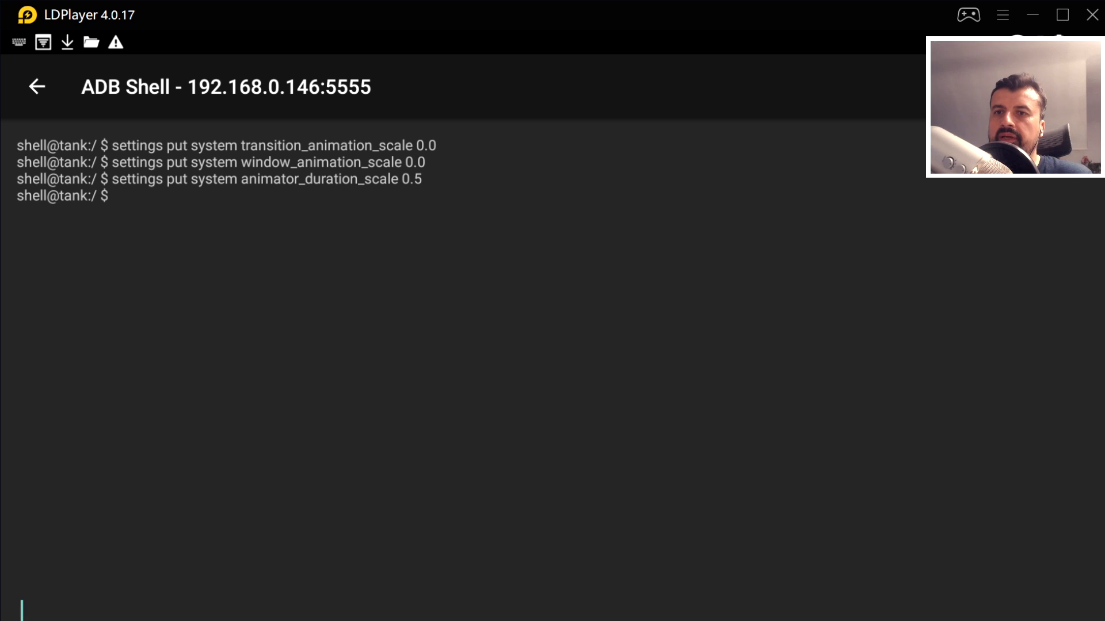
click(39, 88)
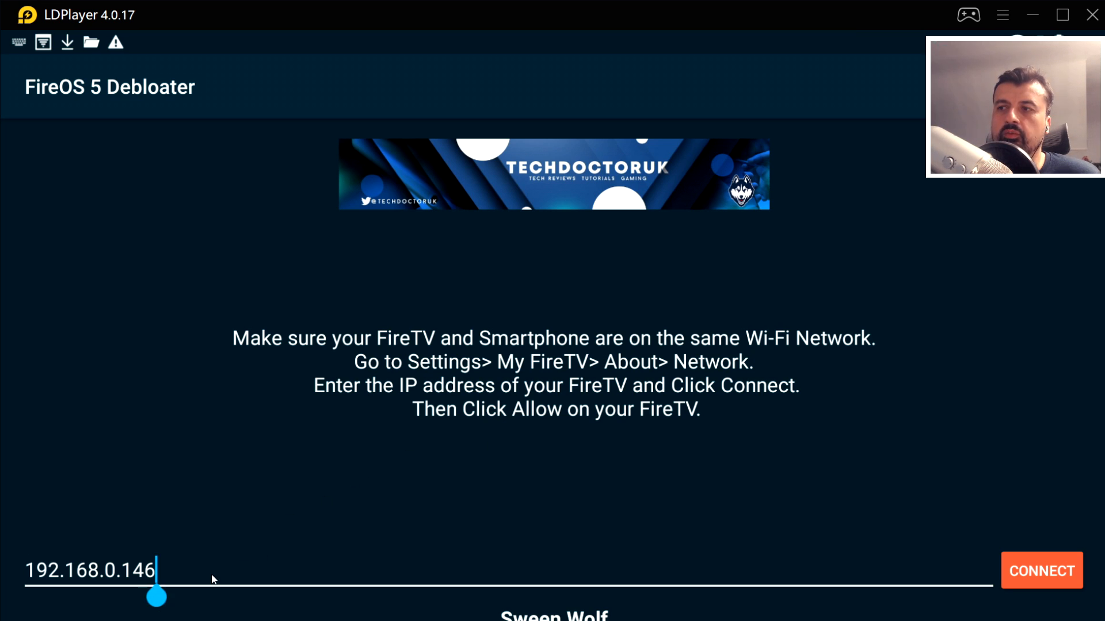
mouse_move(1037, 576)
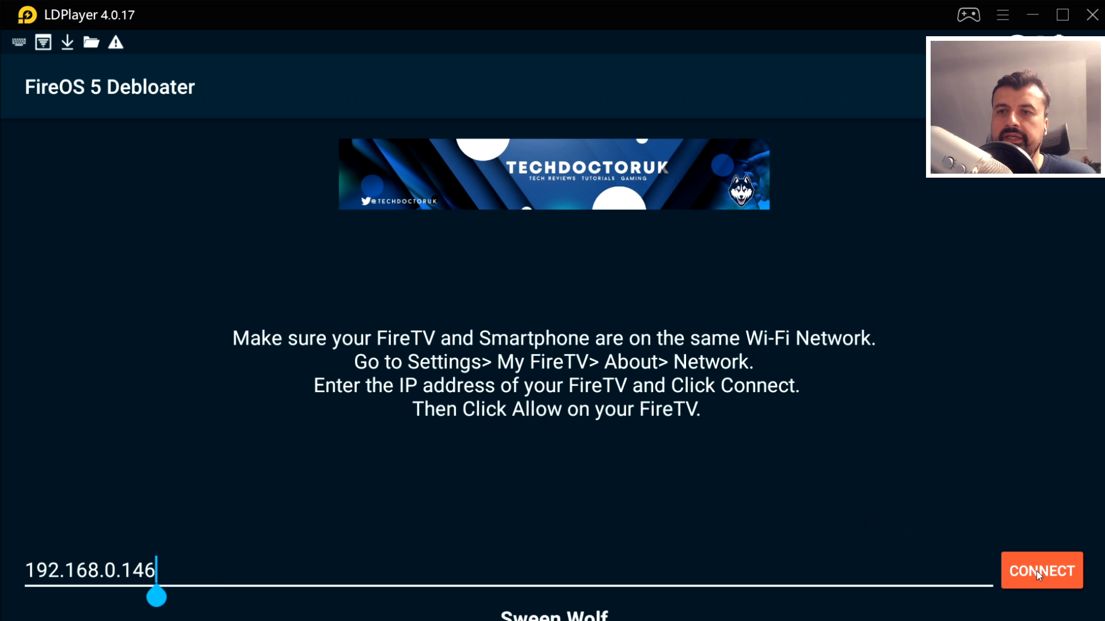
Enter 192.168.0.146 in FireOS 5 Debloater and tap CONNECT.
click(1041, 570)
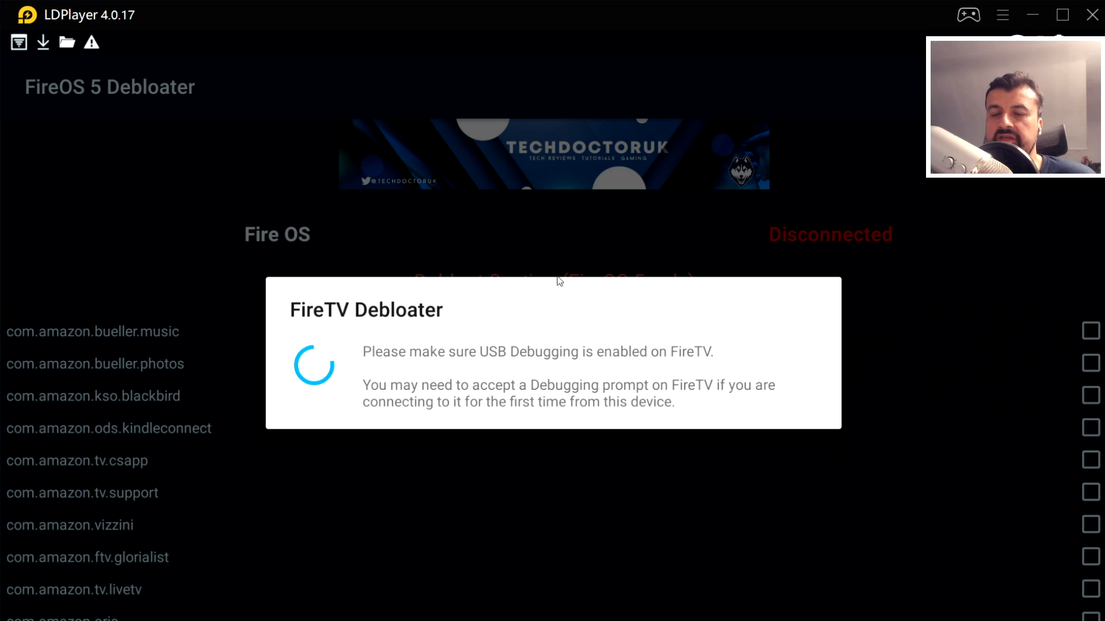
mouse_move(513, 309)
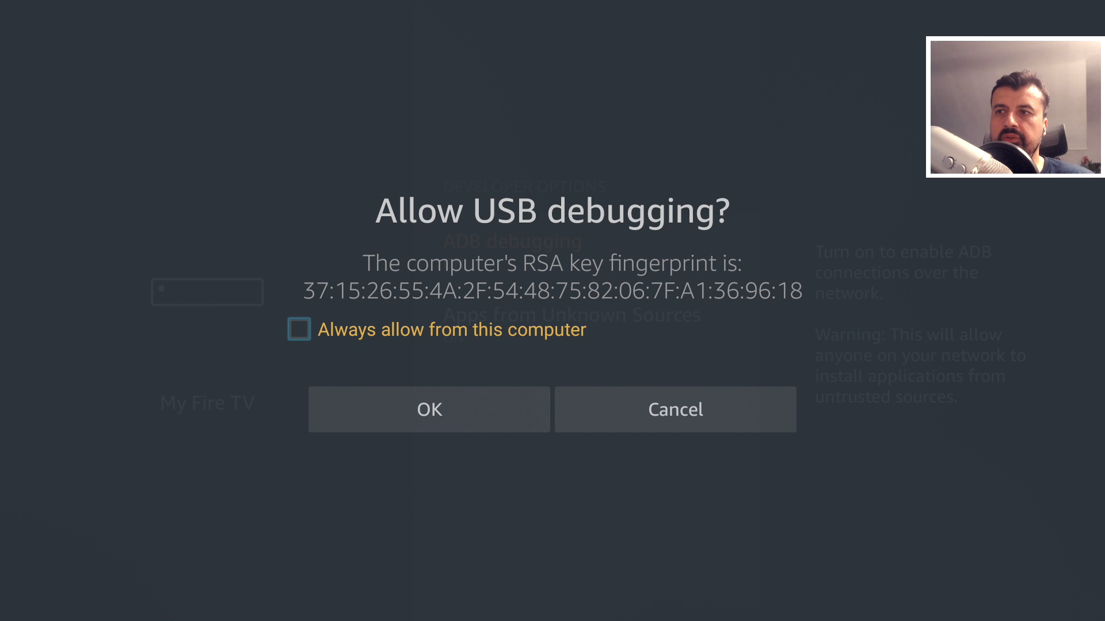
Tick 'Always allow from this computer' and accept the USB debugging prompt.
click(299, 329)
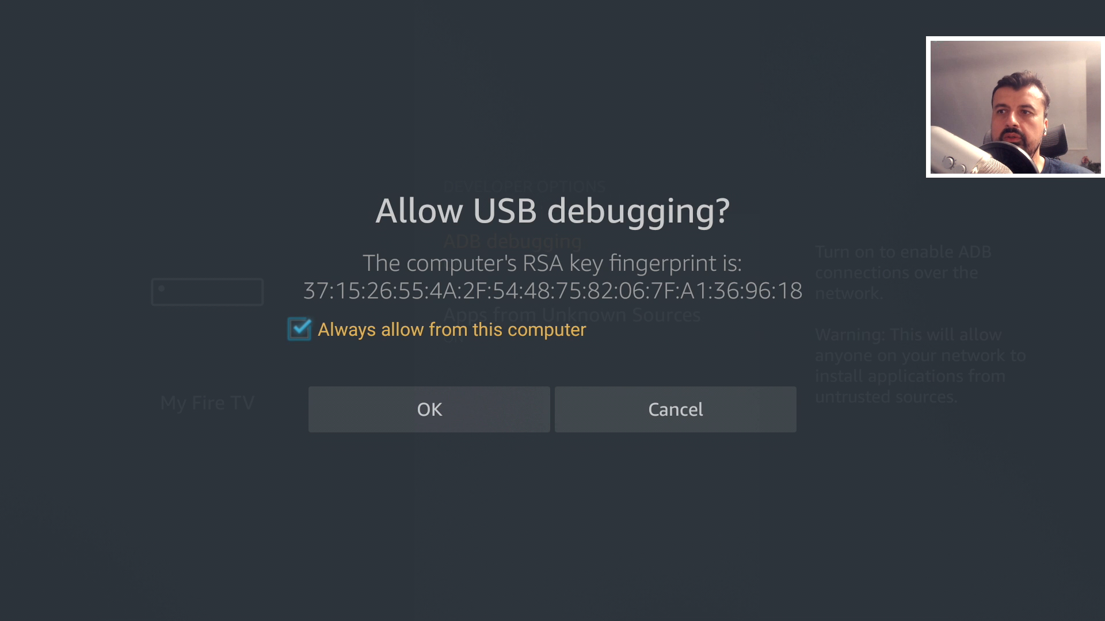
click(429, 409)
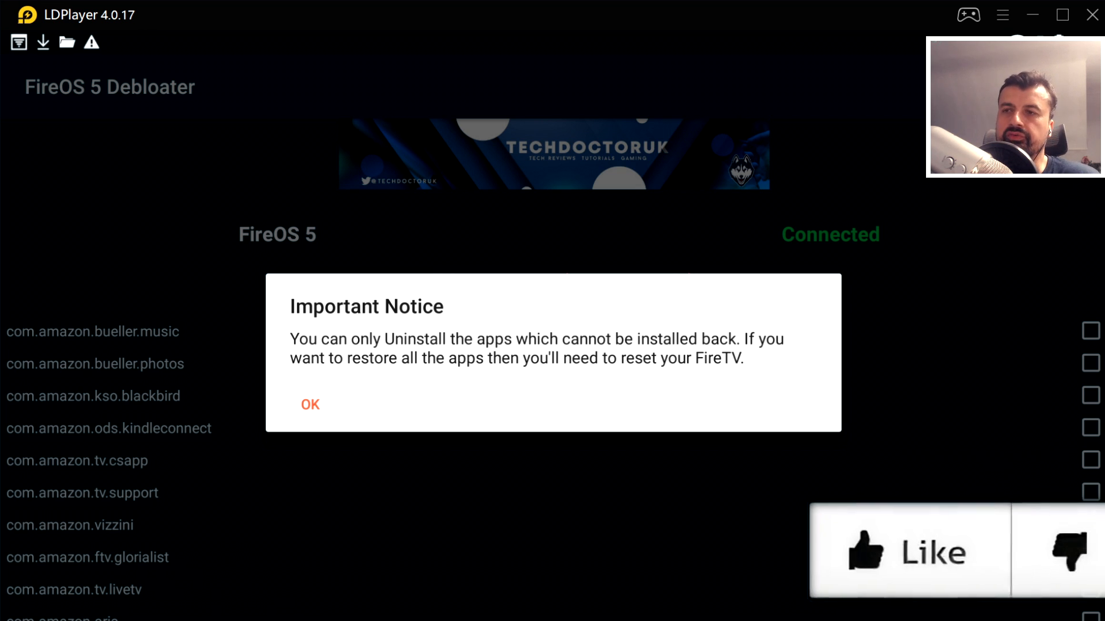
Acknowledge the Important Notice and scroll the Debloat Section package list.
click(310, 405)
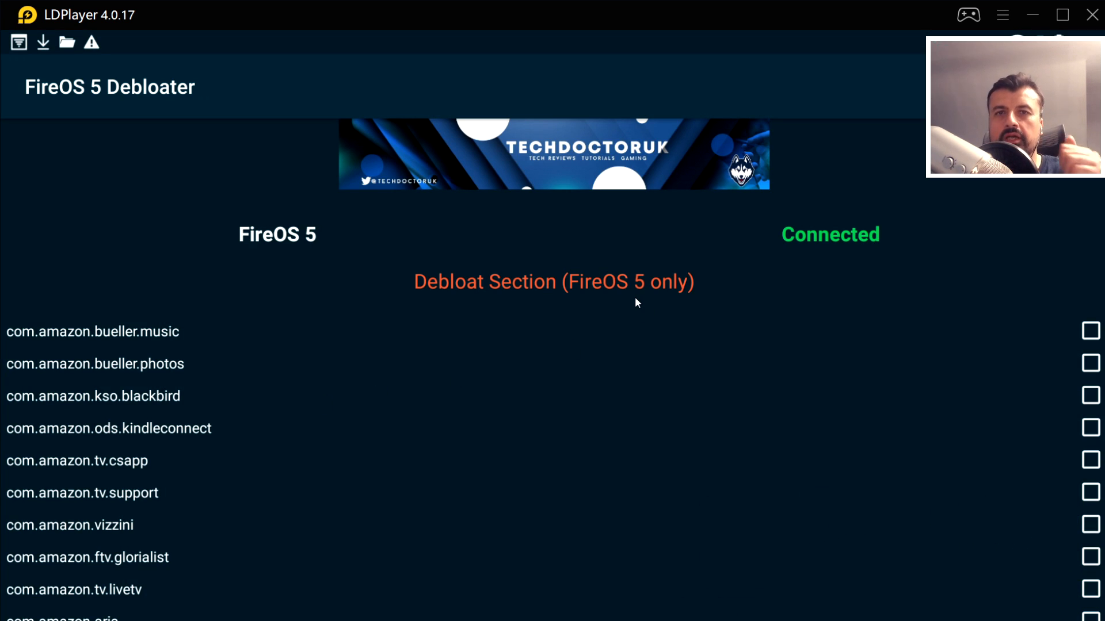
mouse_move(829, 227)
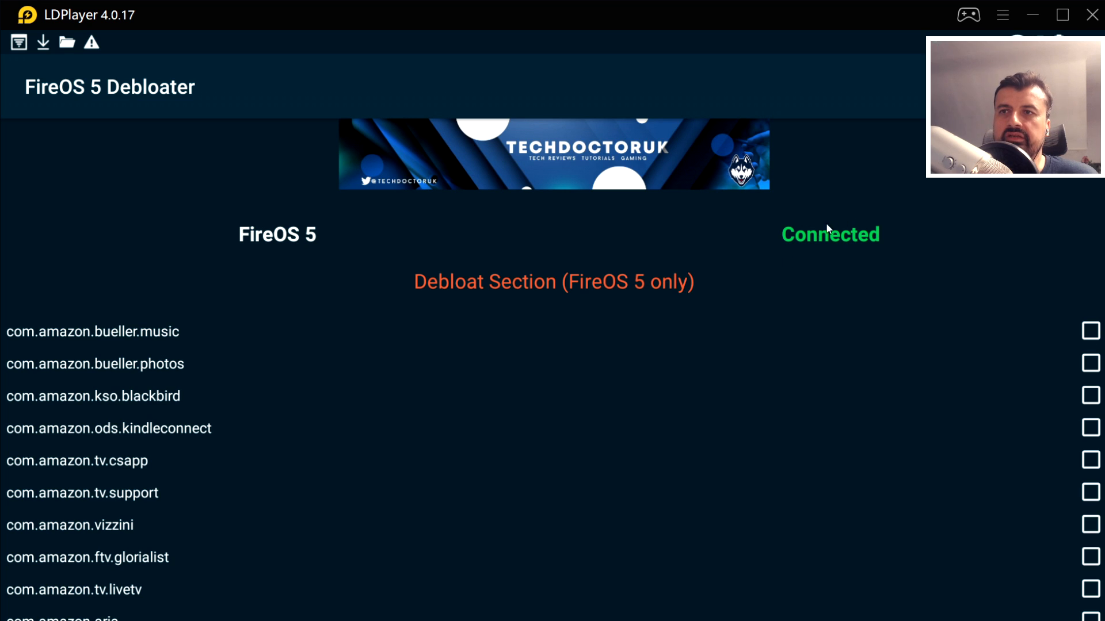
scroll(down, 3)
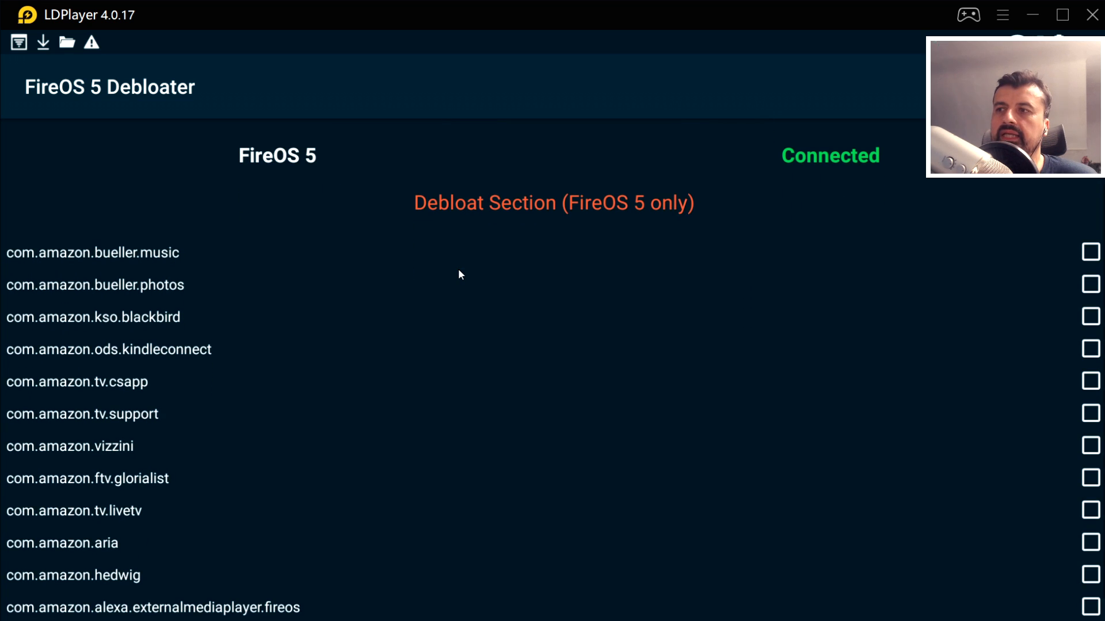
mouse_move(458, 279)
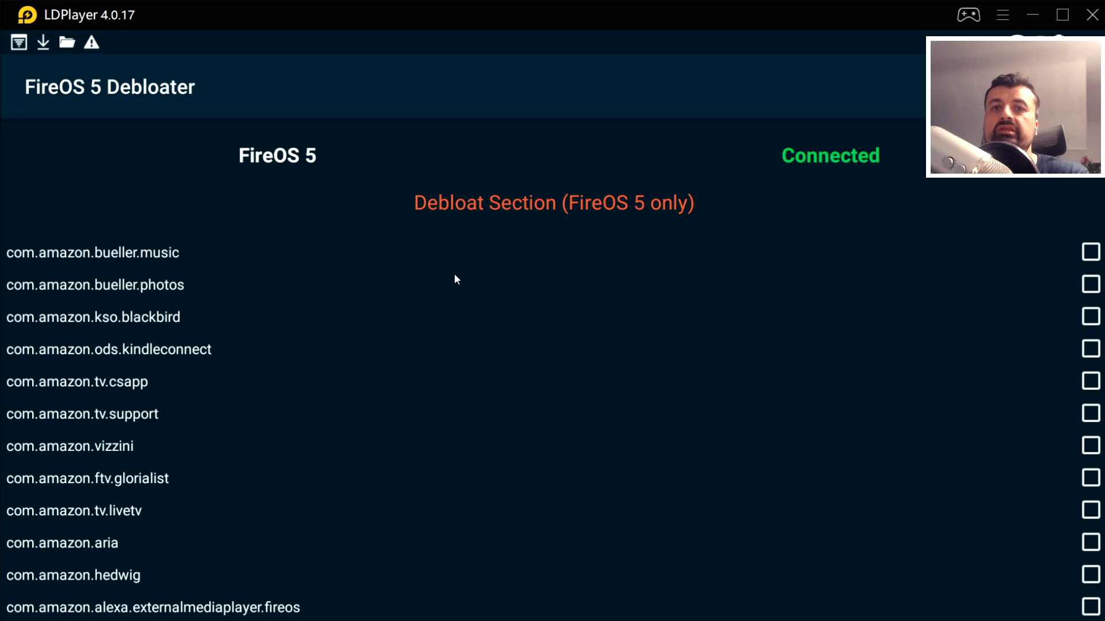
mouse_move(480, 289)
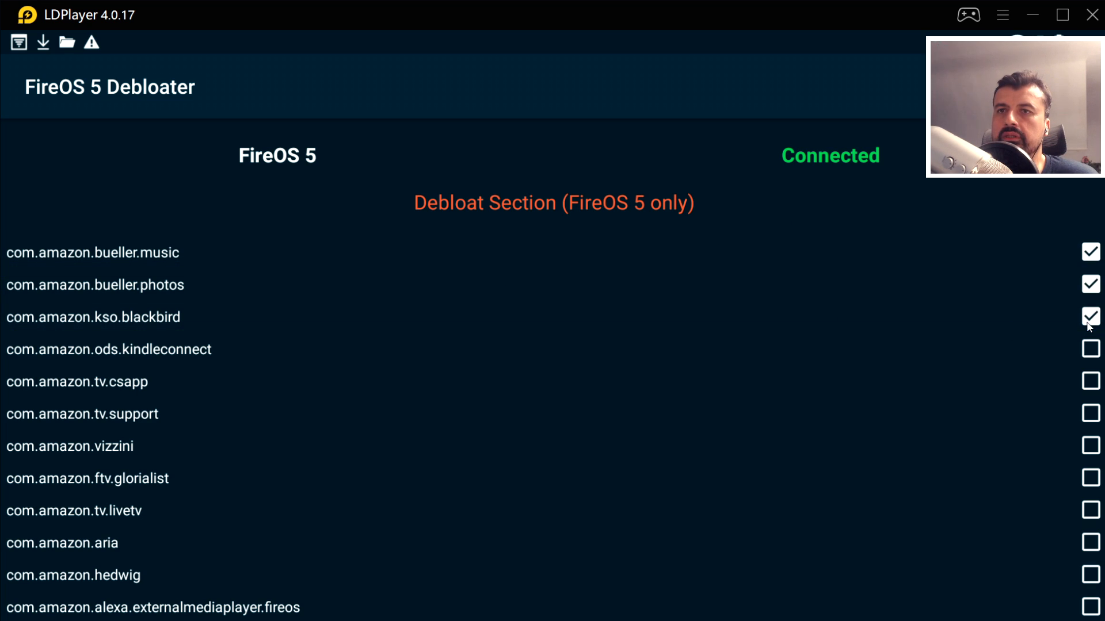
Check the com.amazon packages from bueller.music through alexa.externalmediaplayer.
click(1090, 284)
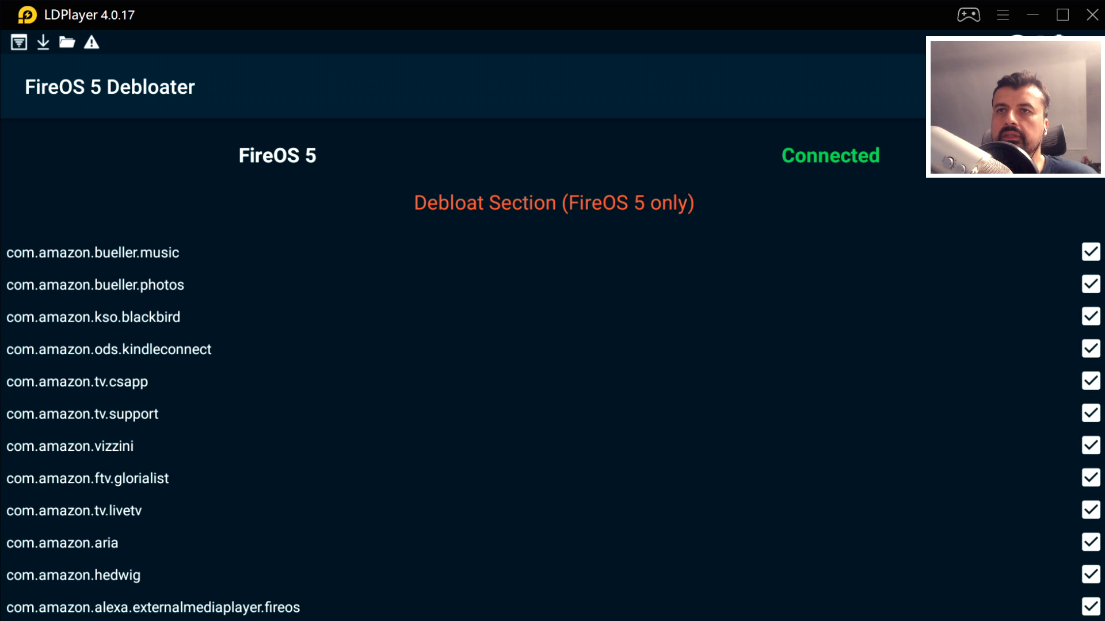
mouse_move(961, 217)
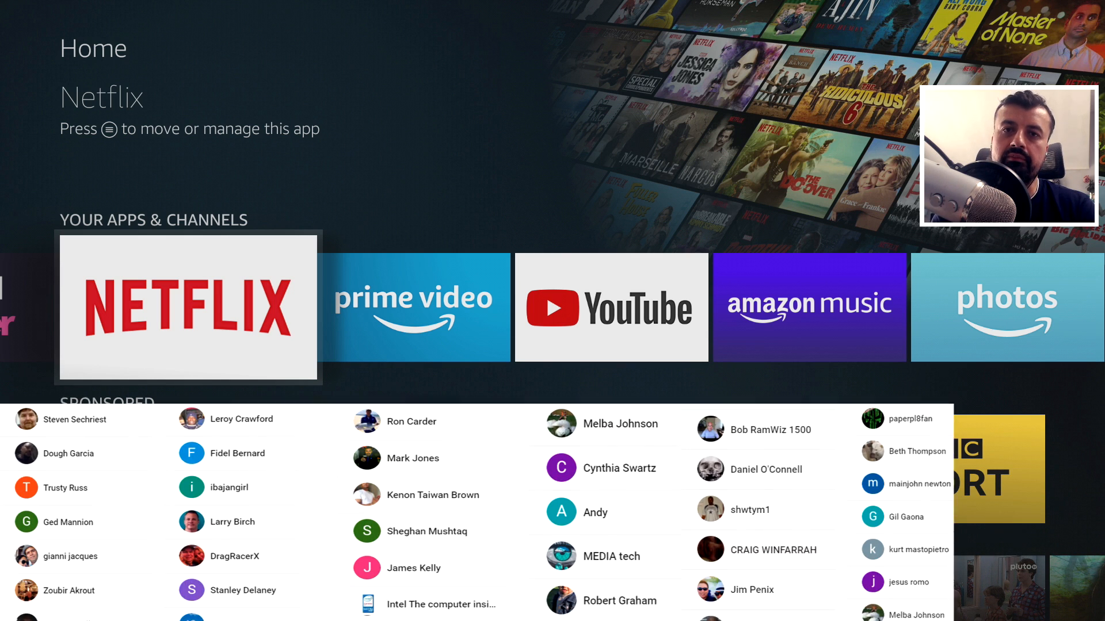
scroll(down, 3)
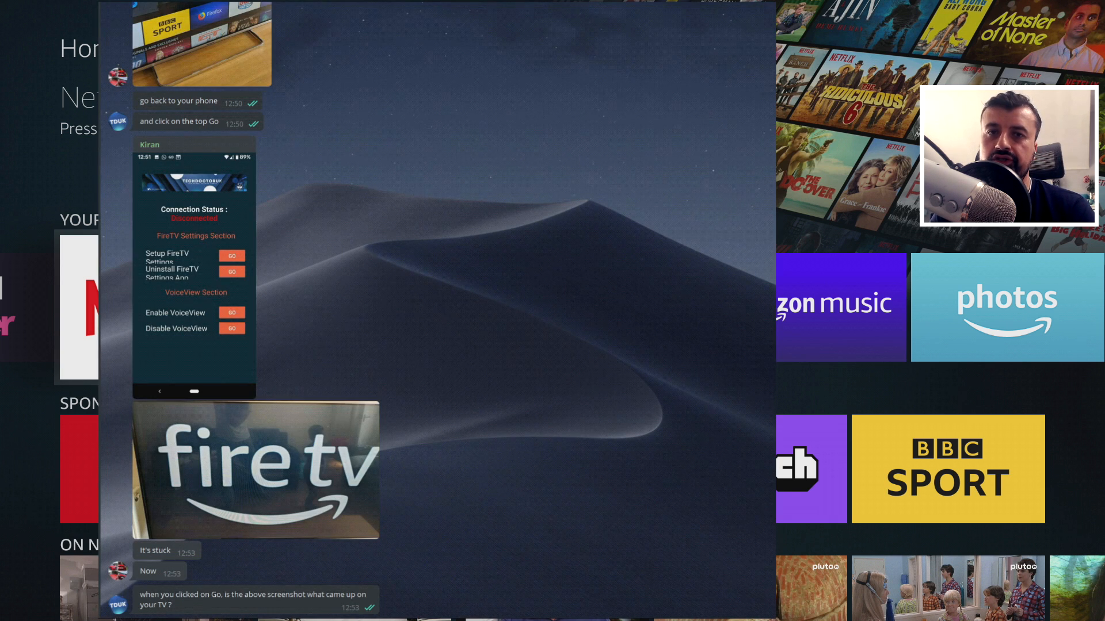
scroll(down, 3)
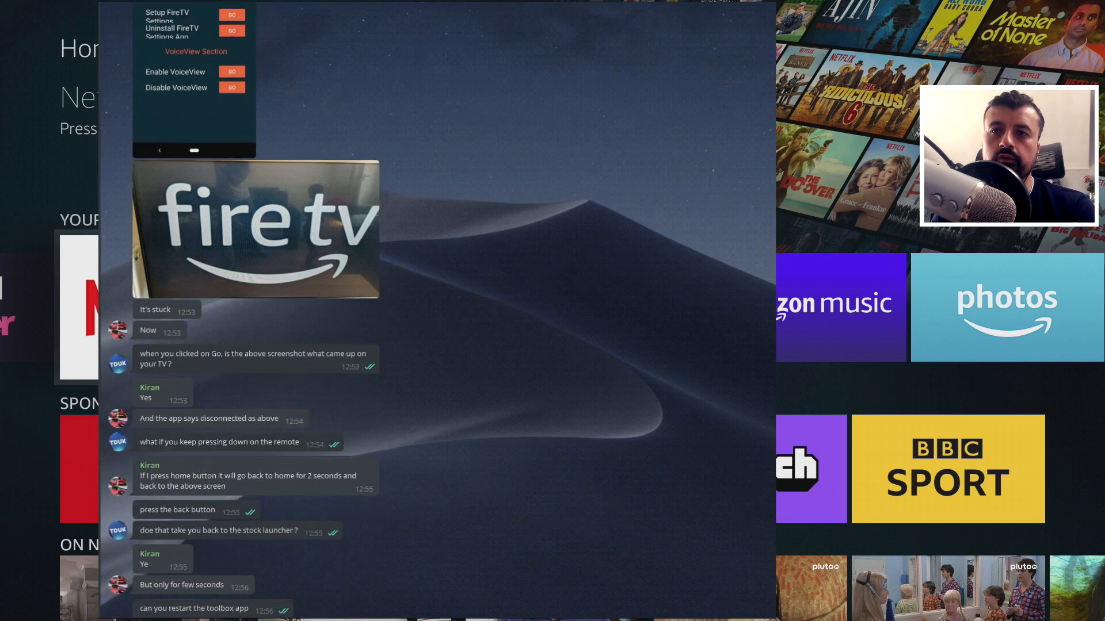
scroll(down, 3)
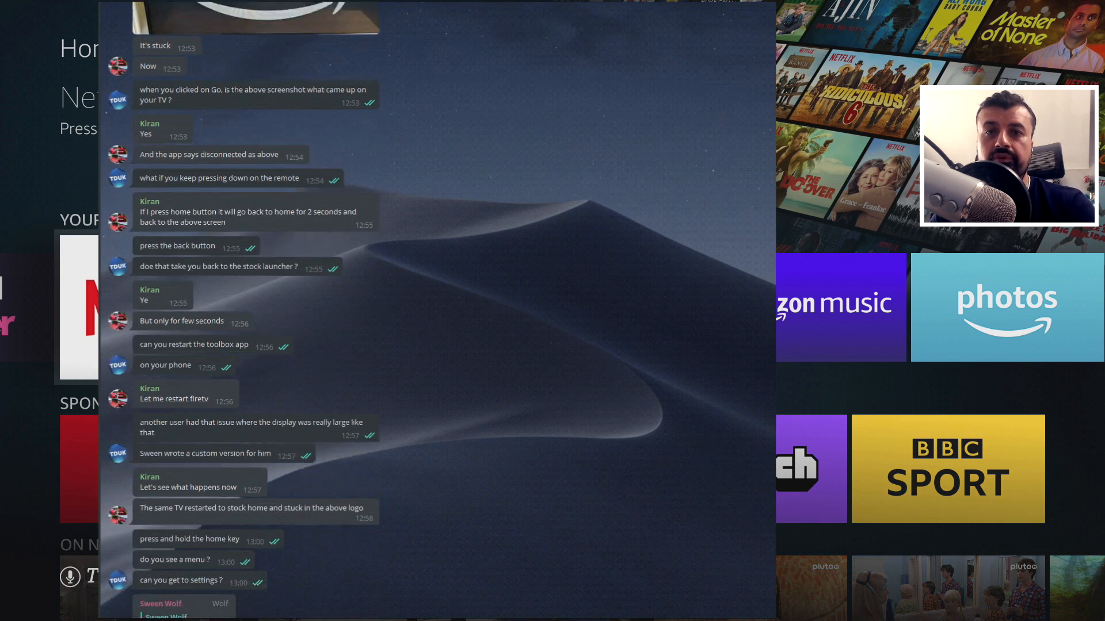
scroll(down, 3)
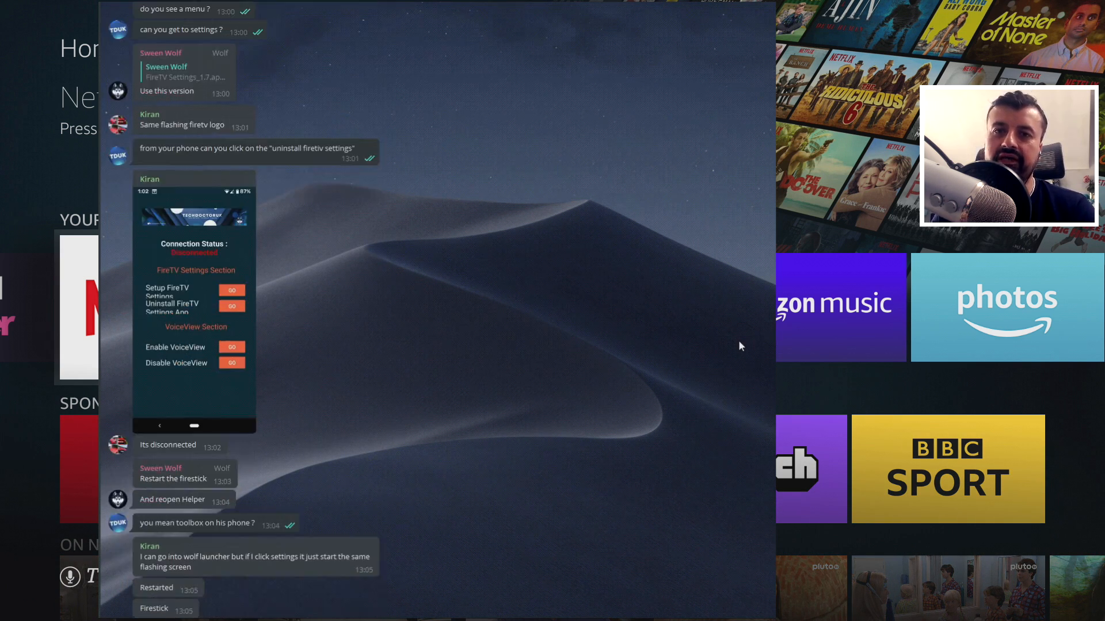
scroll(down, 3)
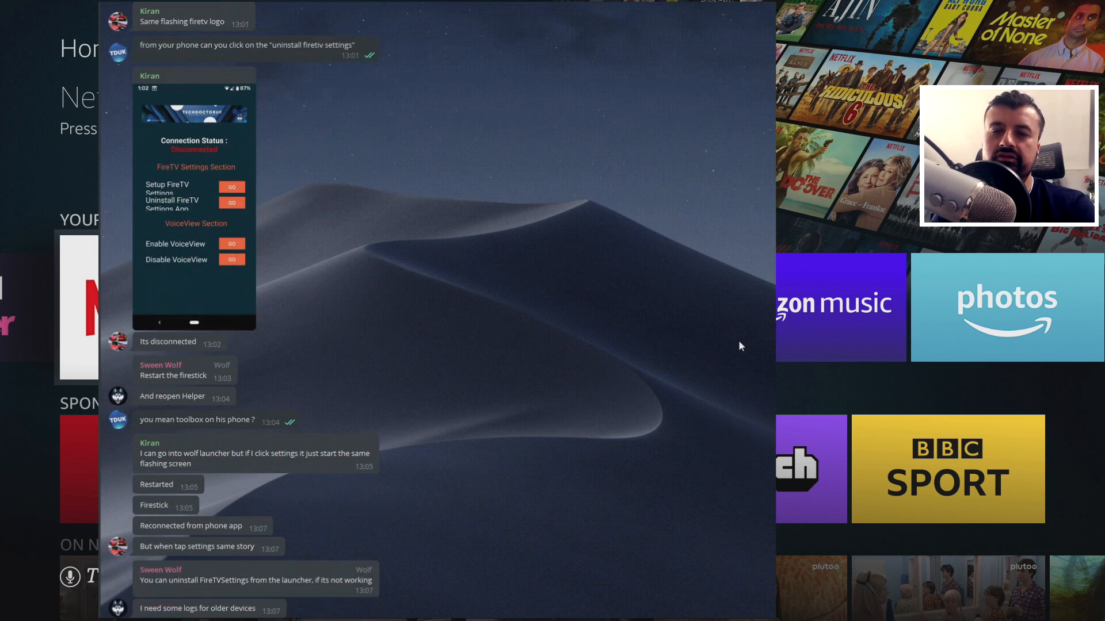
scroll(down, 3)
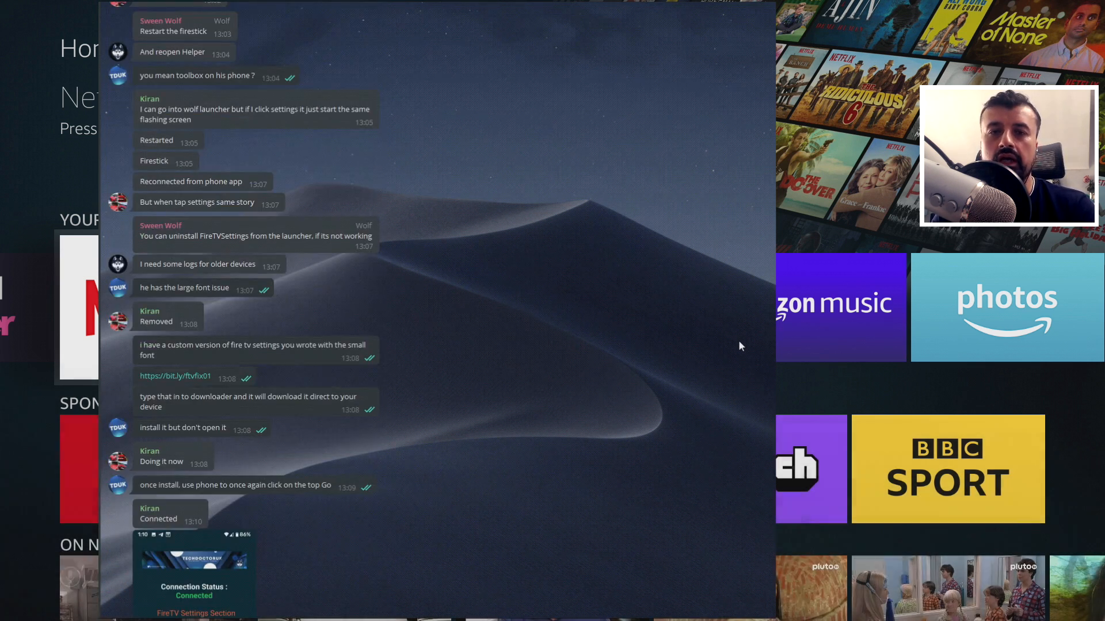
scroll(down, 3)
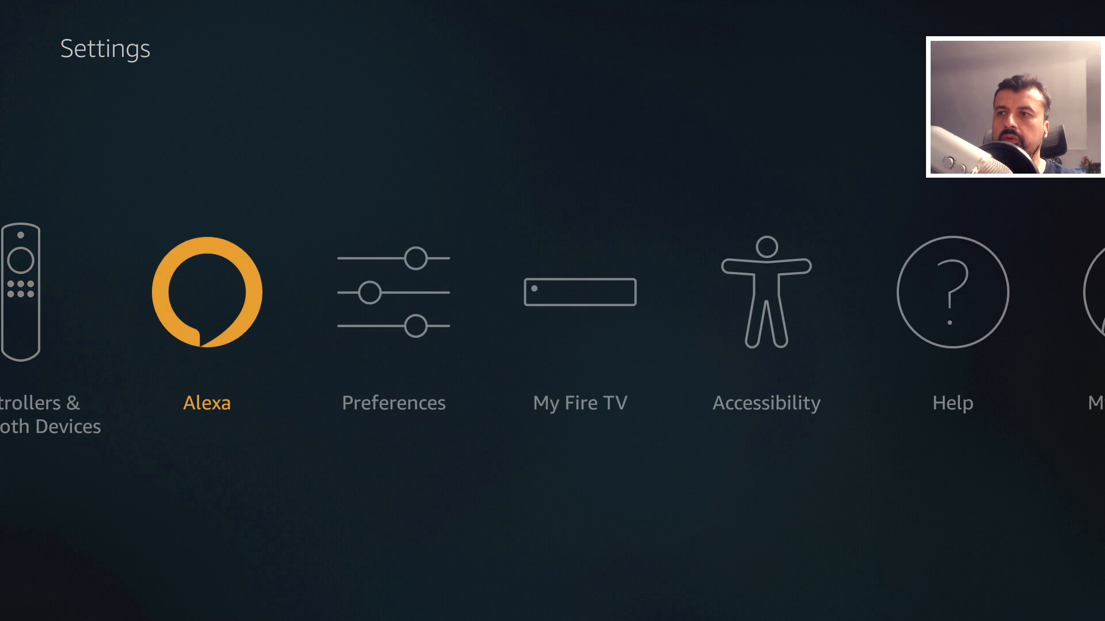
Exit Fire TV Settings back to the home screen, then scroll the debloater's notice.
key(right)
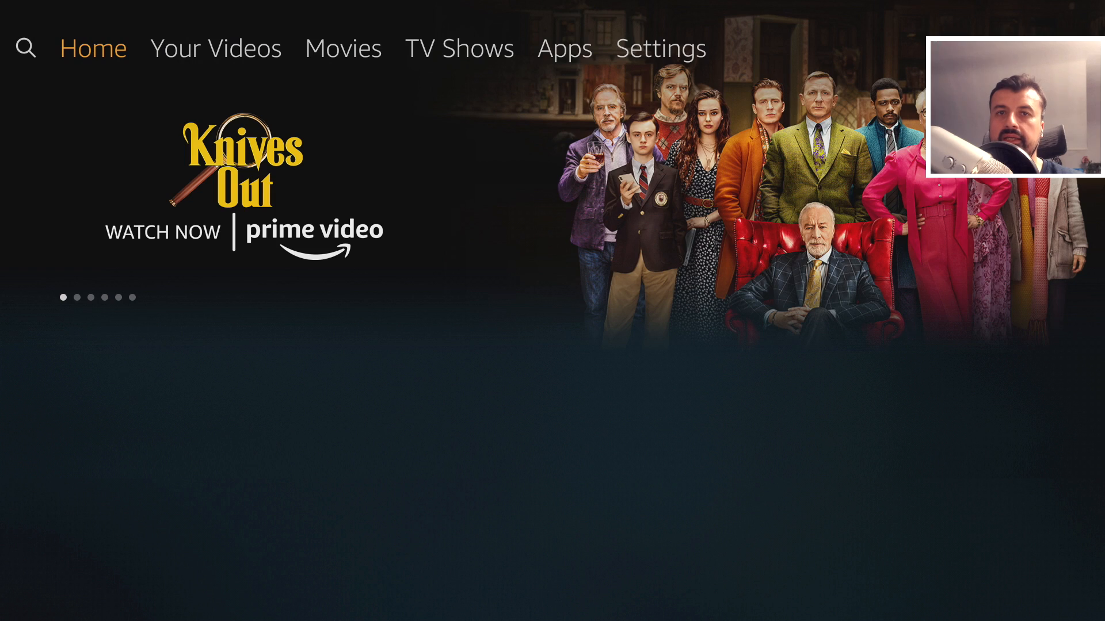
scroll(down, 3)
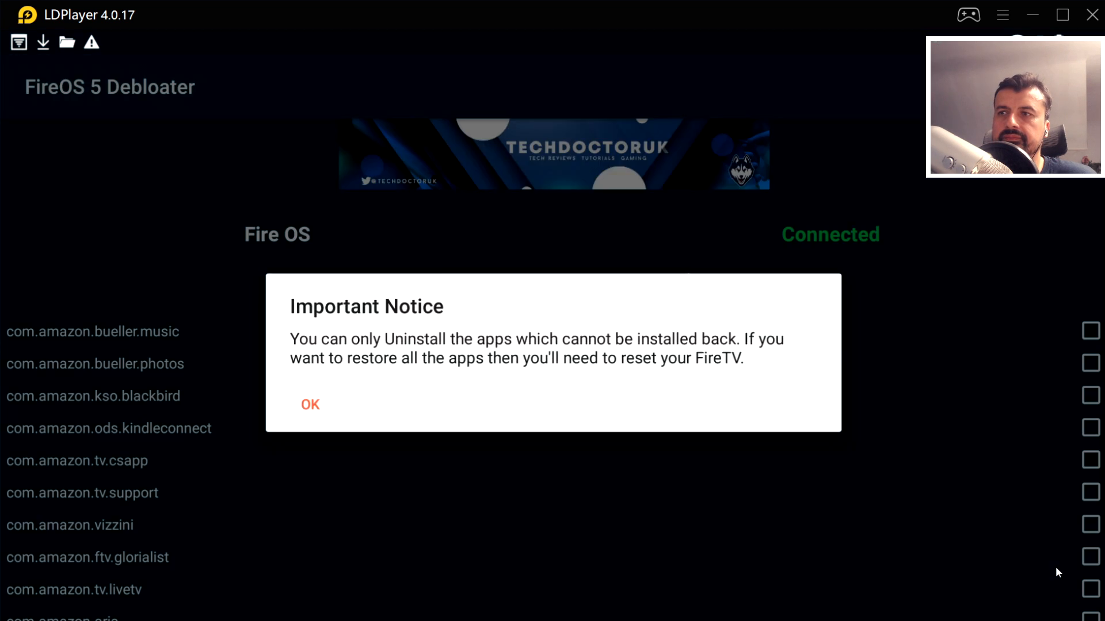
Acknowledge the Important Notice so the Amazon package uninstalls run, failing with internal errors.
click(310, 405)
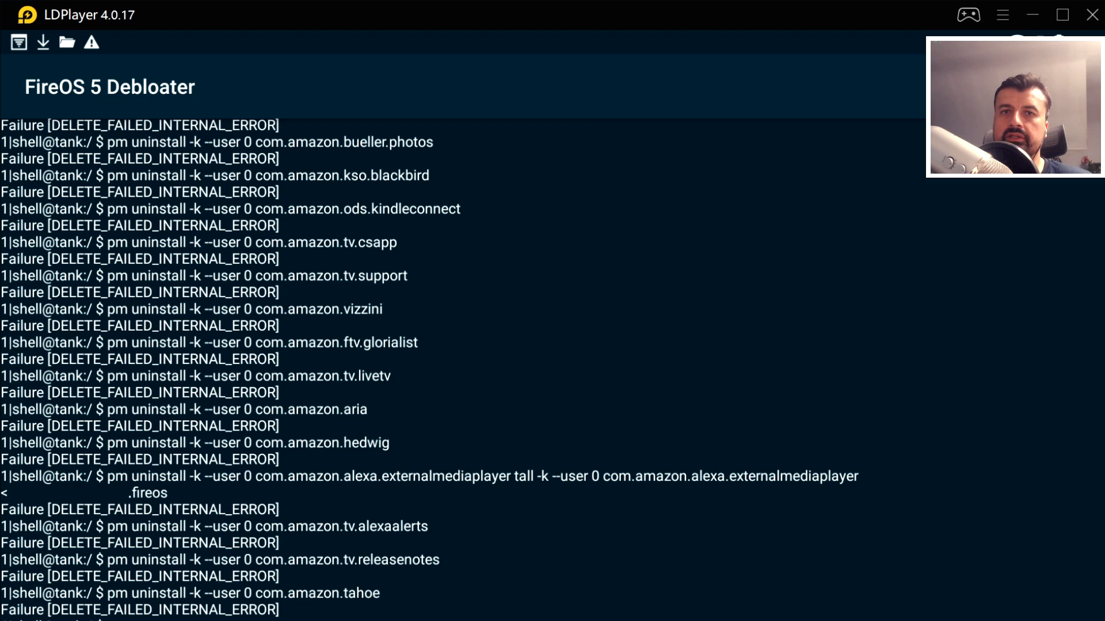
mouse_move(805, 129)
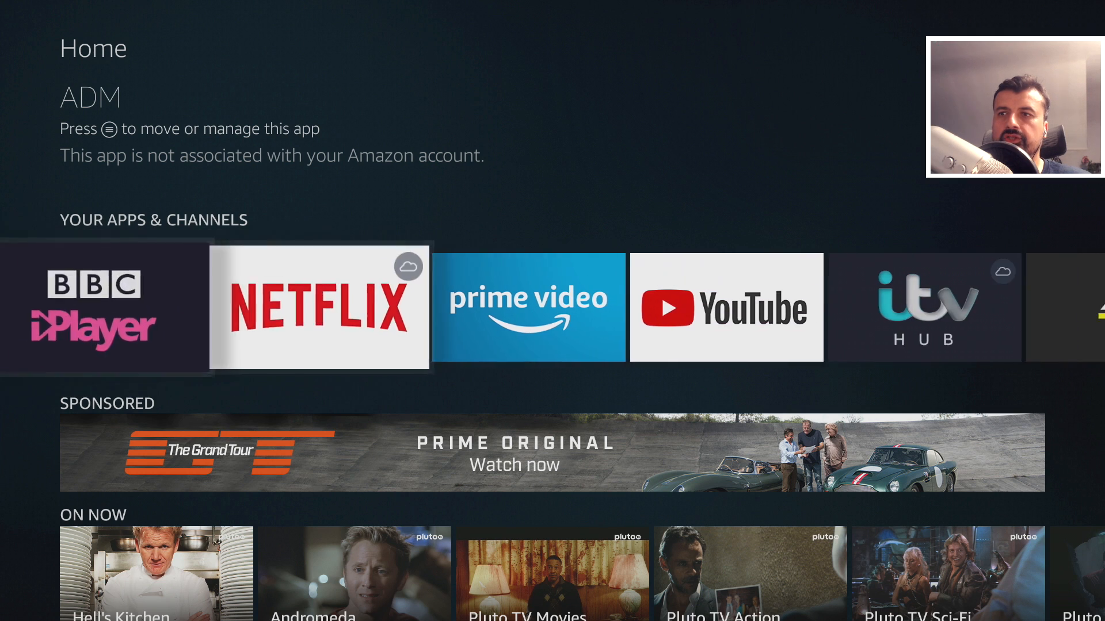
Launch Prime Video, pick the main profile, and resume Absentia season 3 episode 1.
click(529, 303)
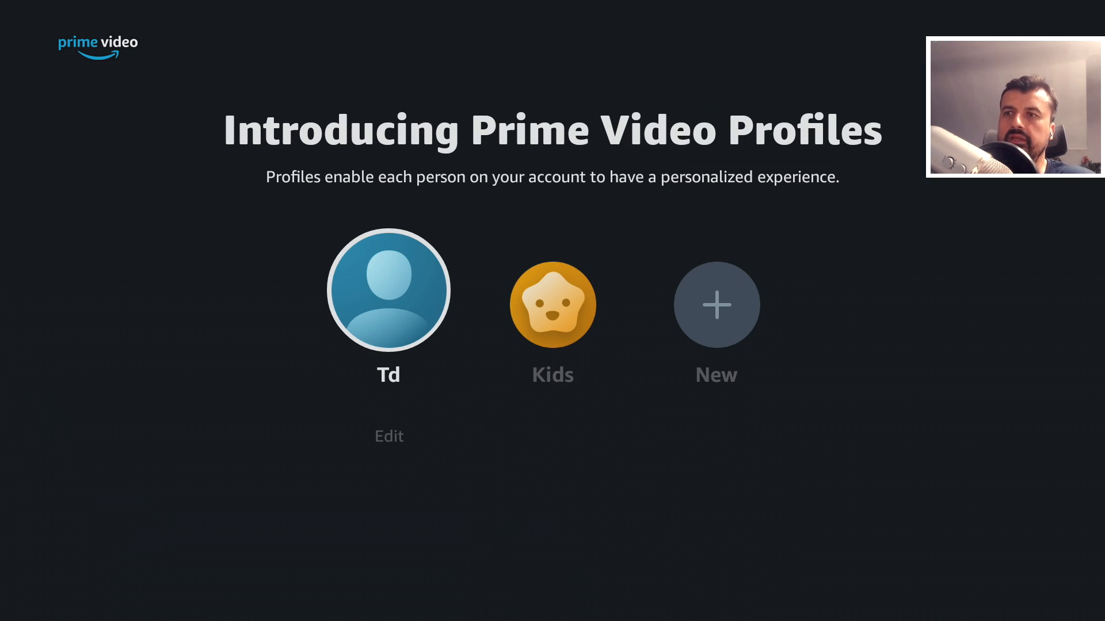
click(389, 292)
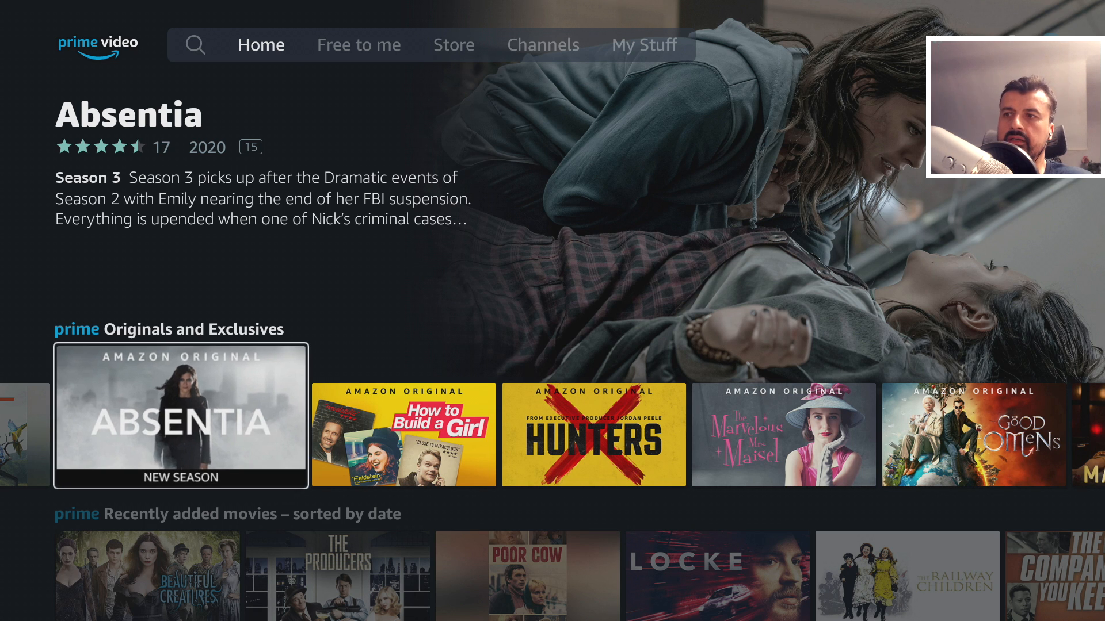
click(181, 416)
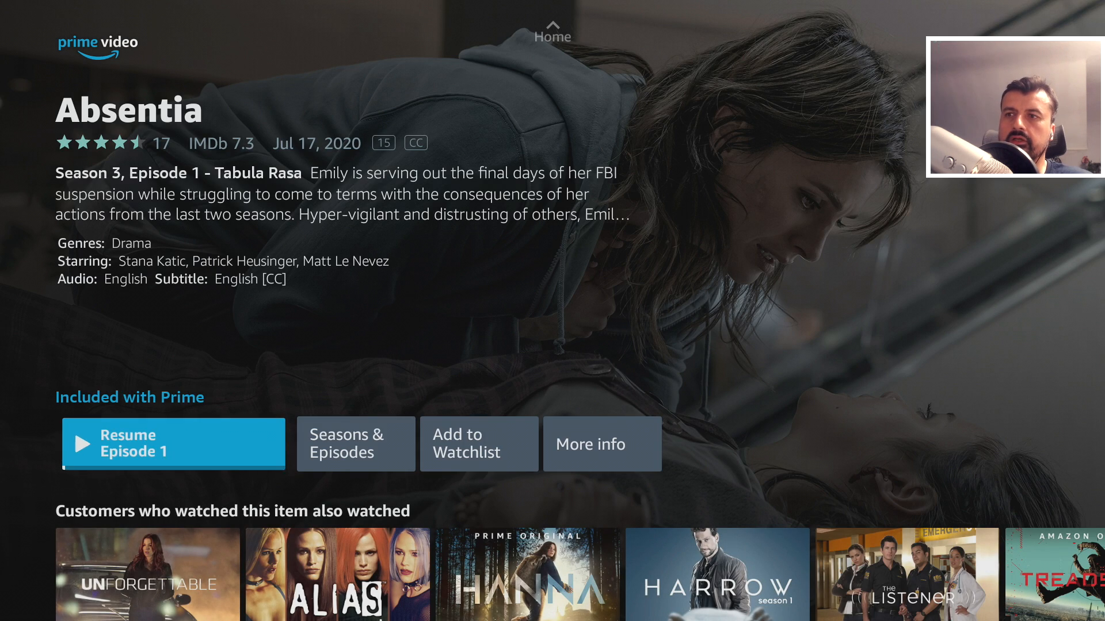
click(172, 444)
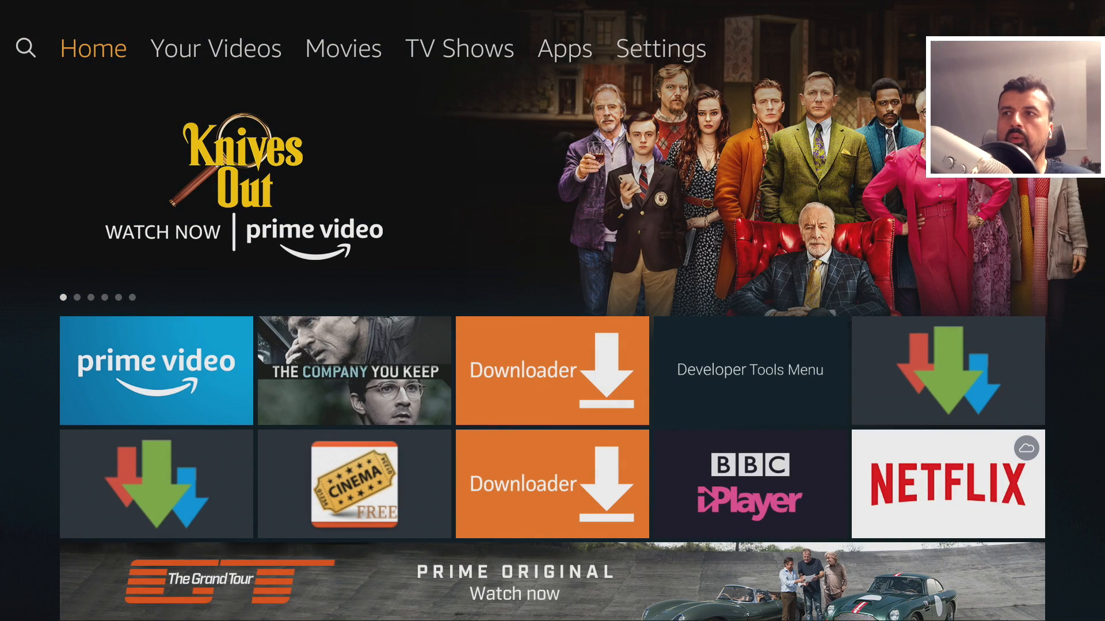
click(567, 48)
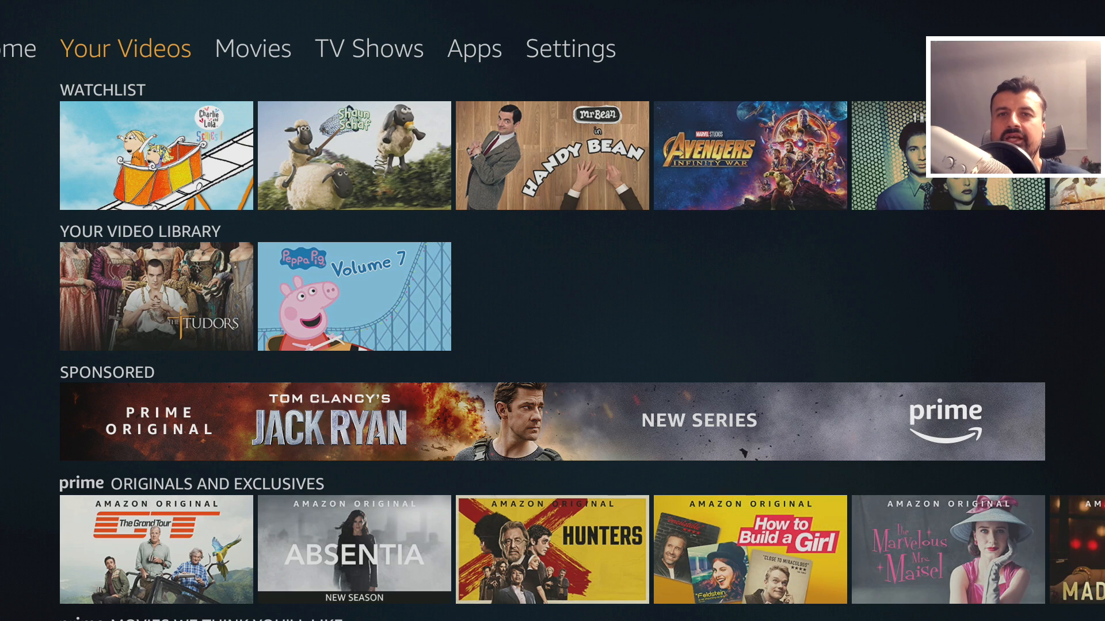
click(93, 49)
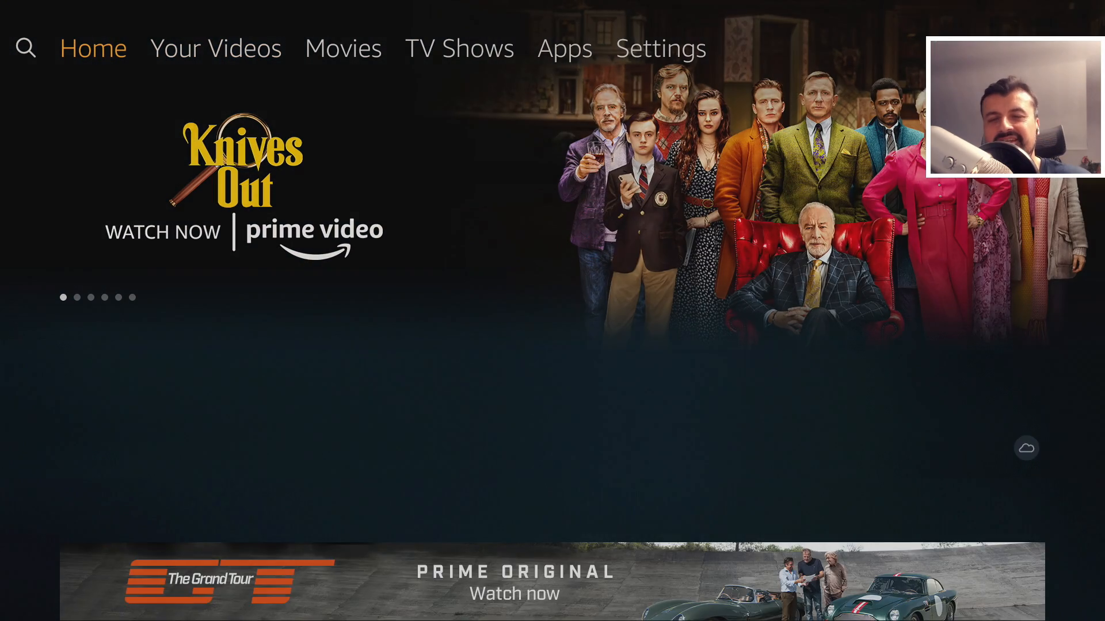